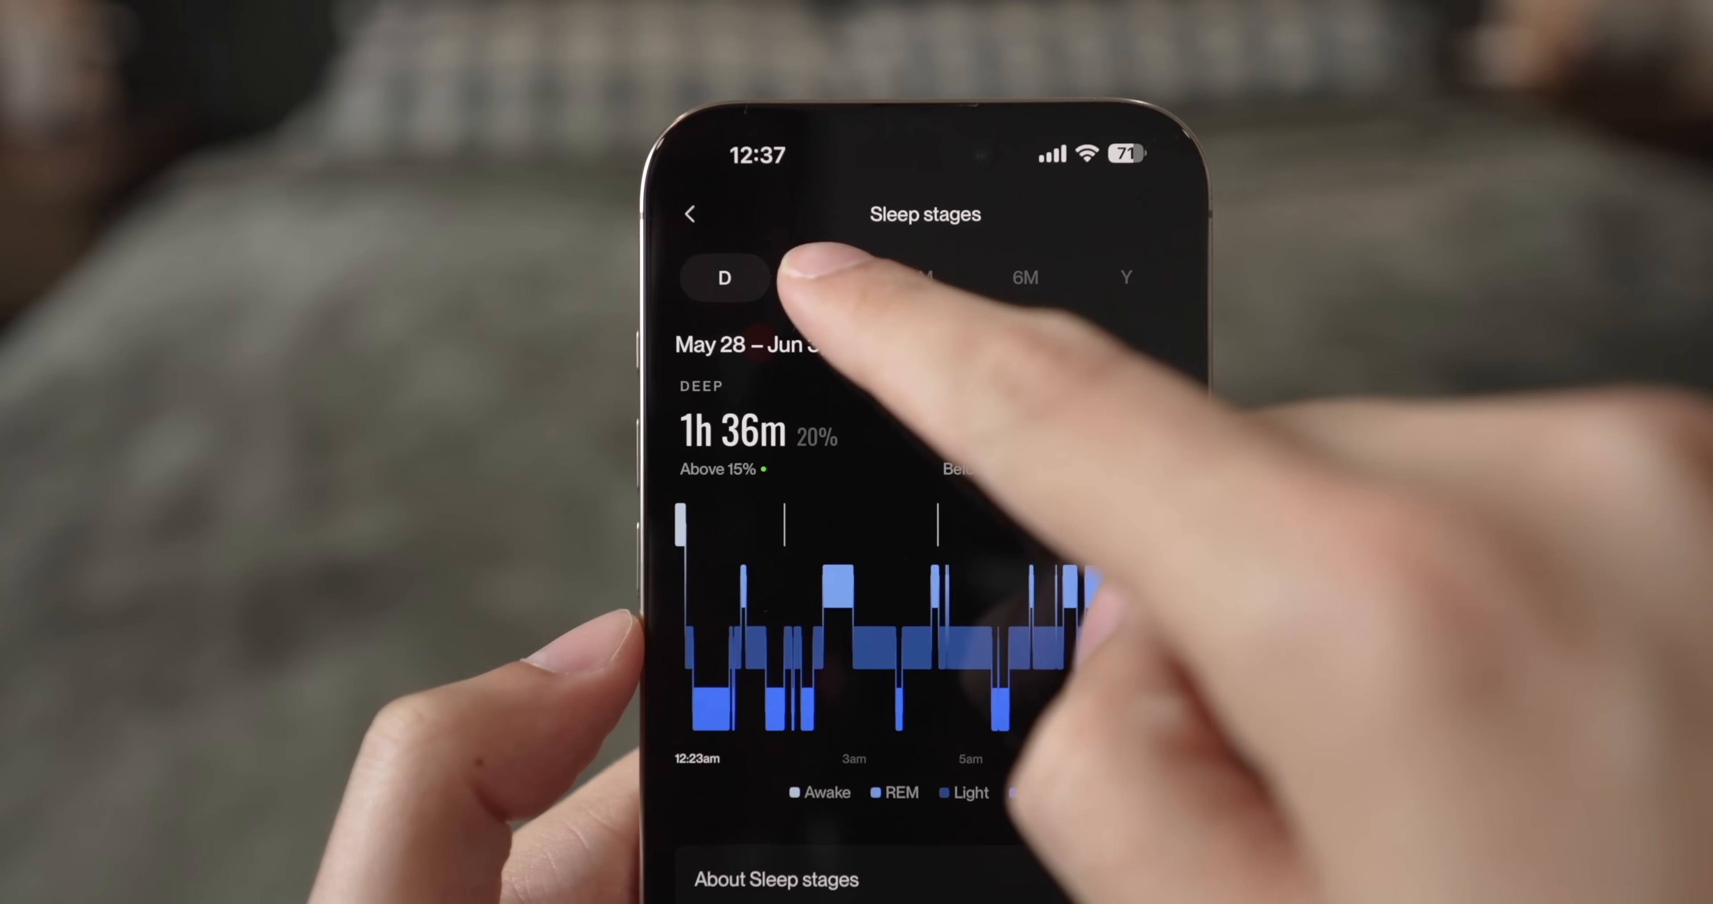
Switch the Sleep stages screen to the weekly view showing the 7-day deep sleep average.
left_click(821, 272)
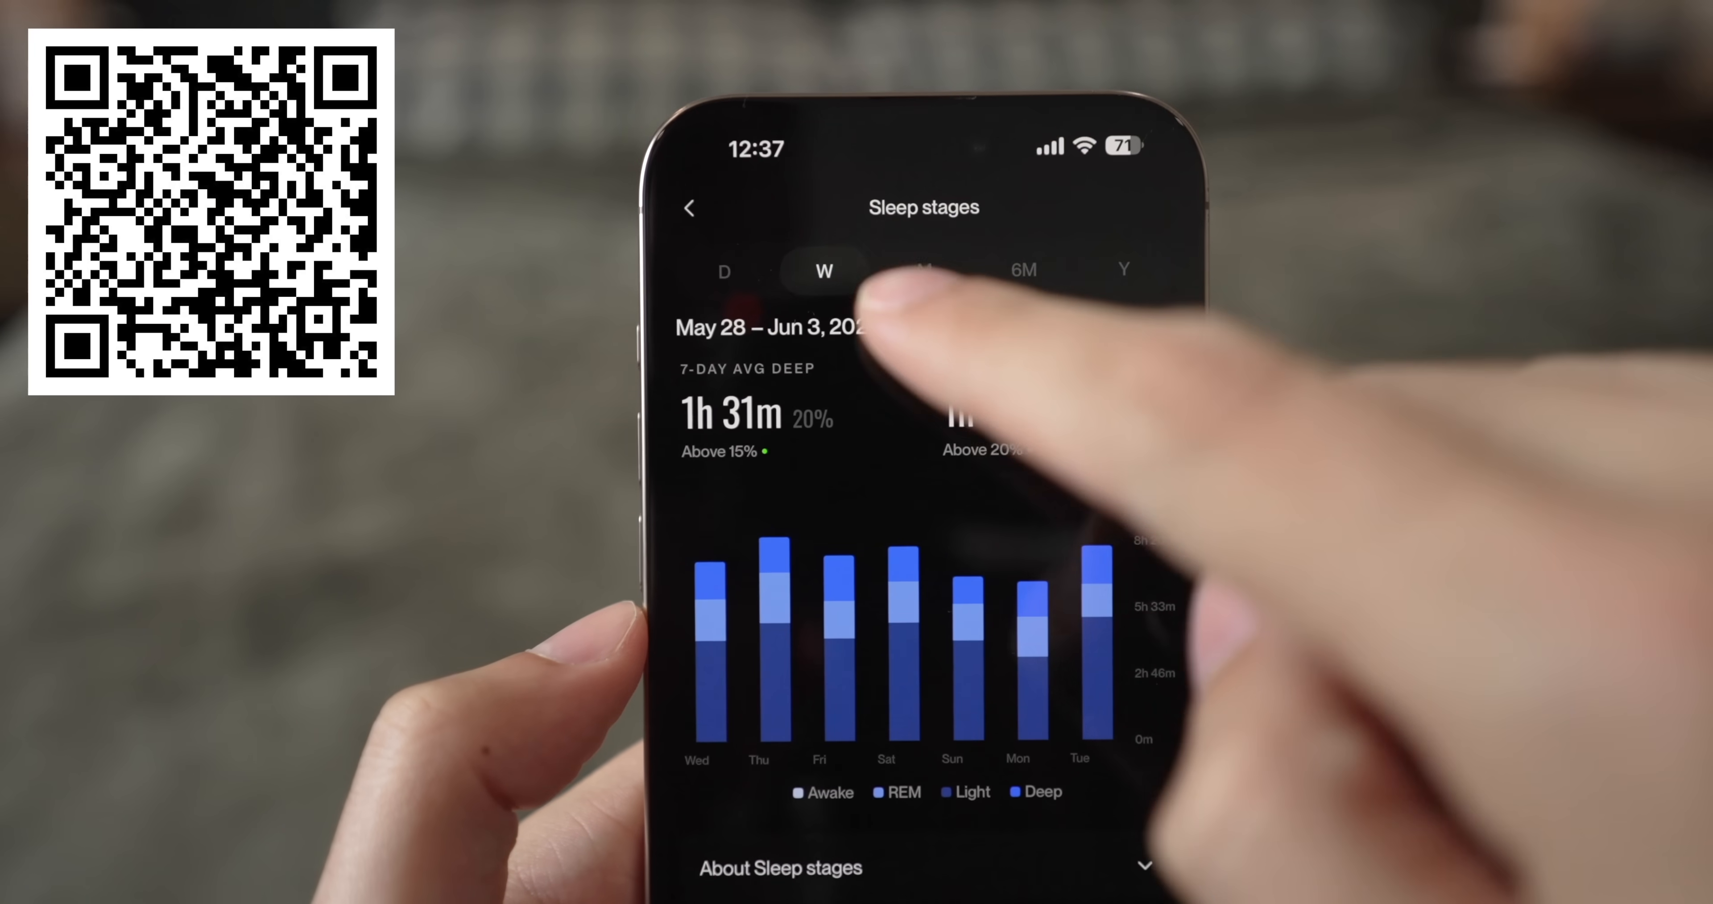
left_click(916, 254)
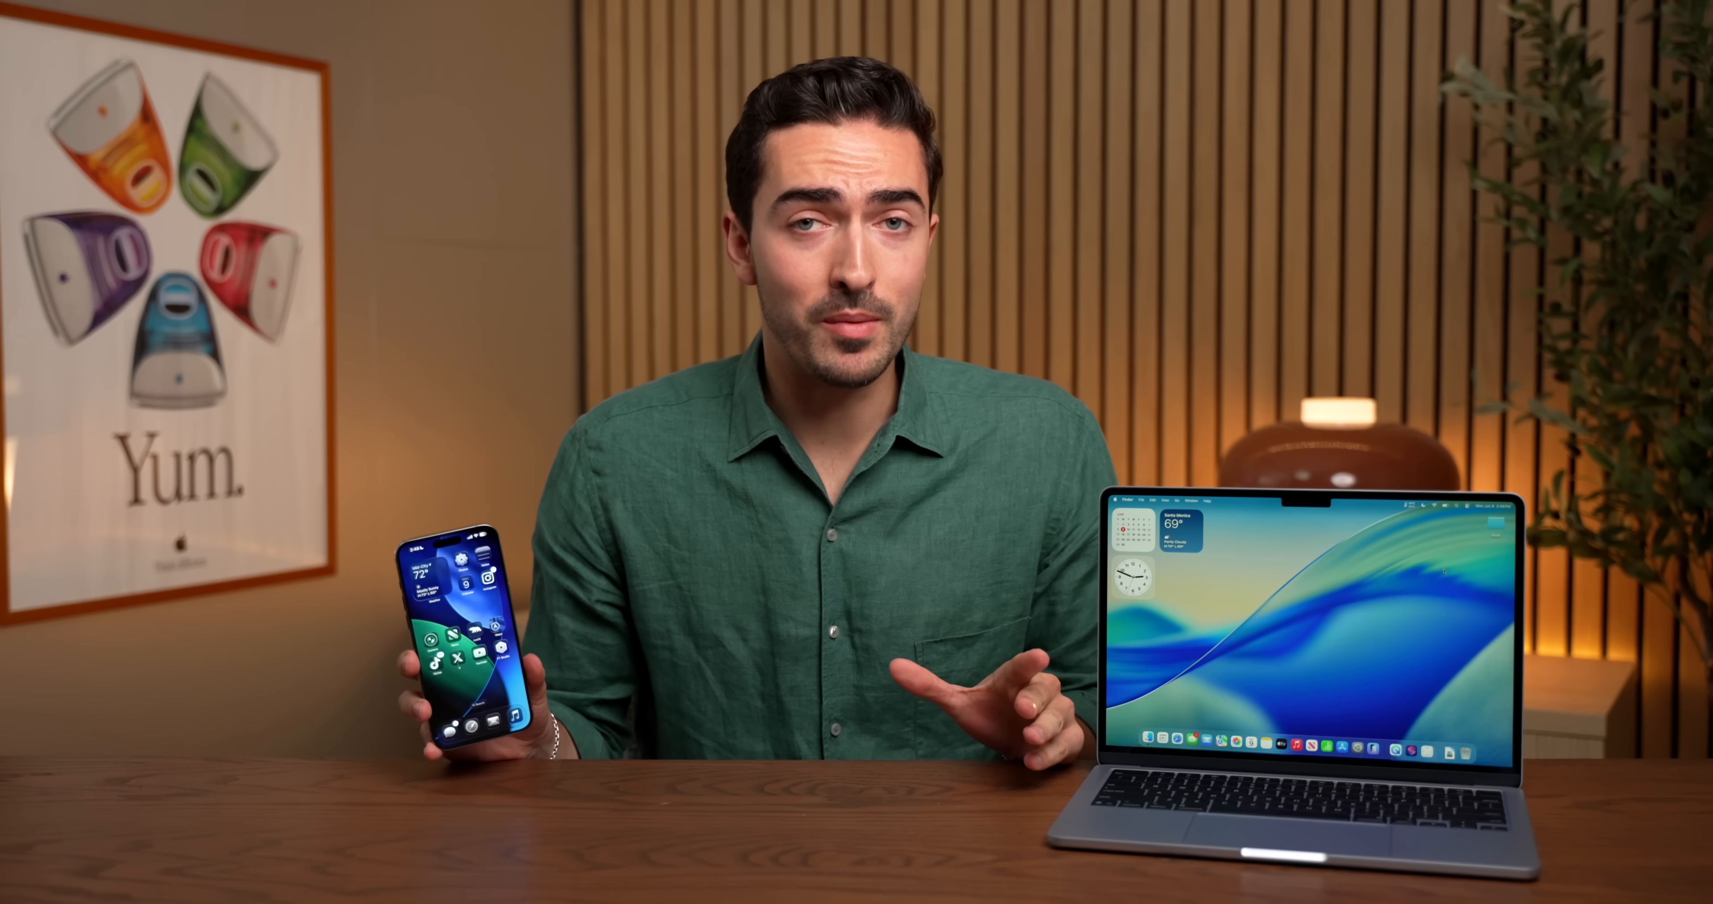
Navigate Safari to Apple's OS Overview page at apple.com.
type("apple.com/o")
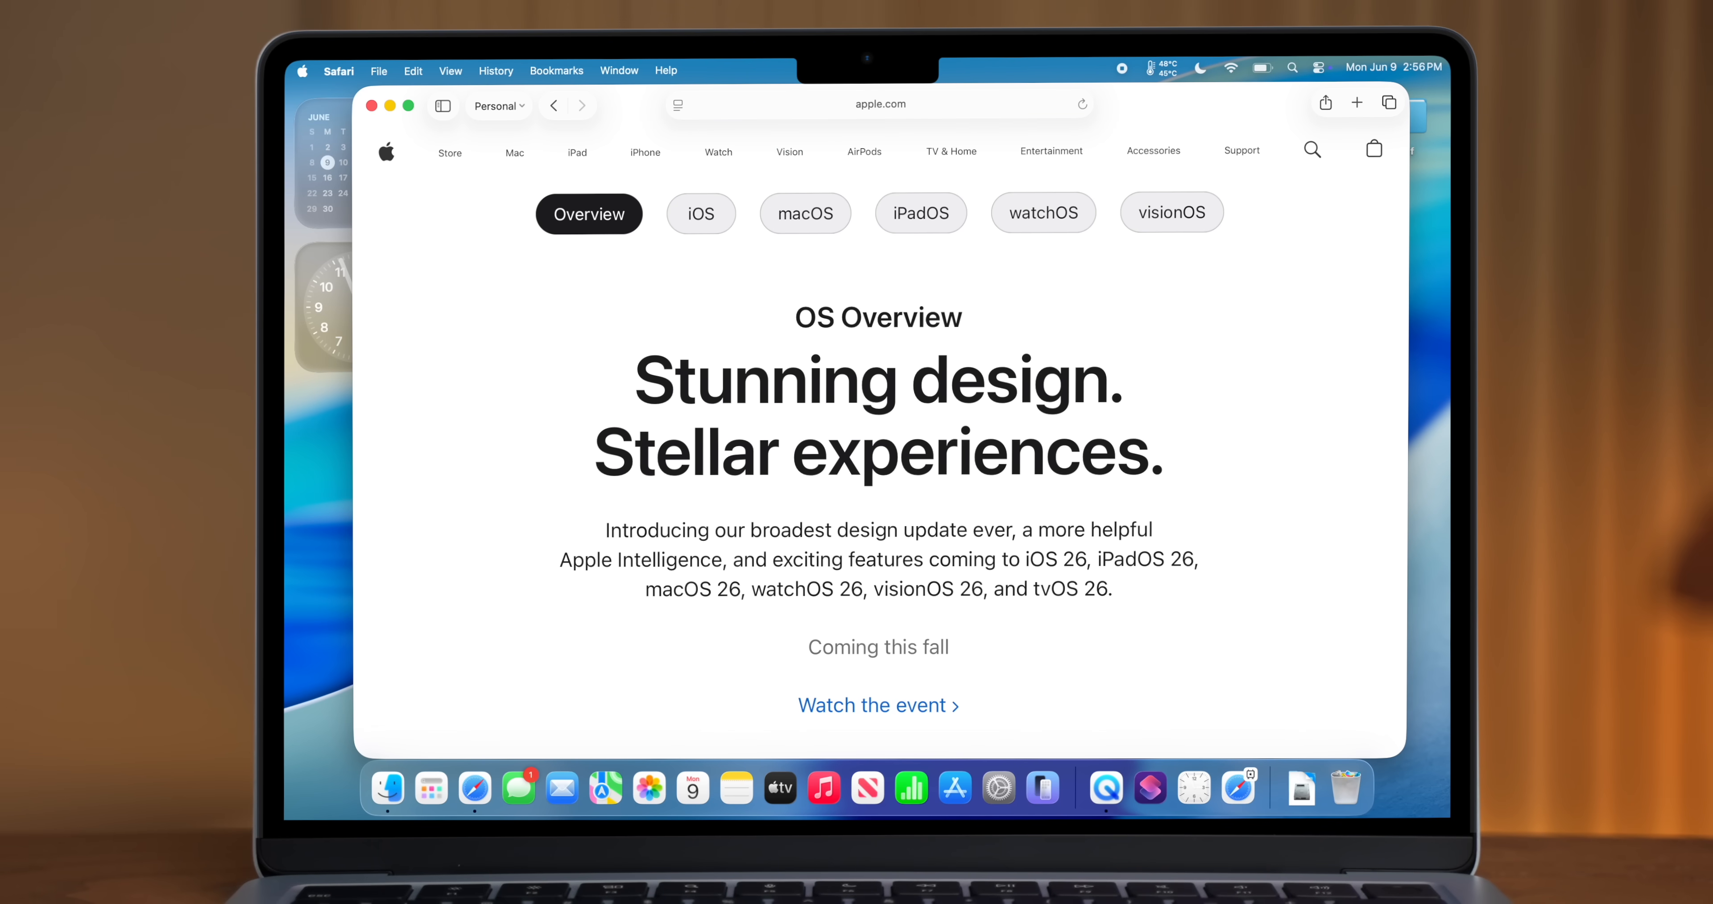
View the iOS 26 Preview, then the macOS Tahoe 26 Preview, and browse down the page.
left_click(701, 214)
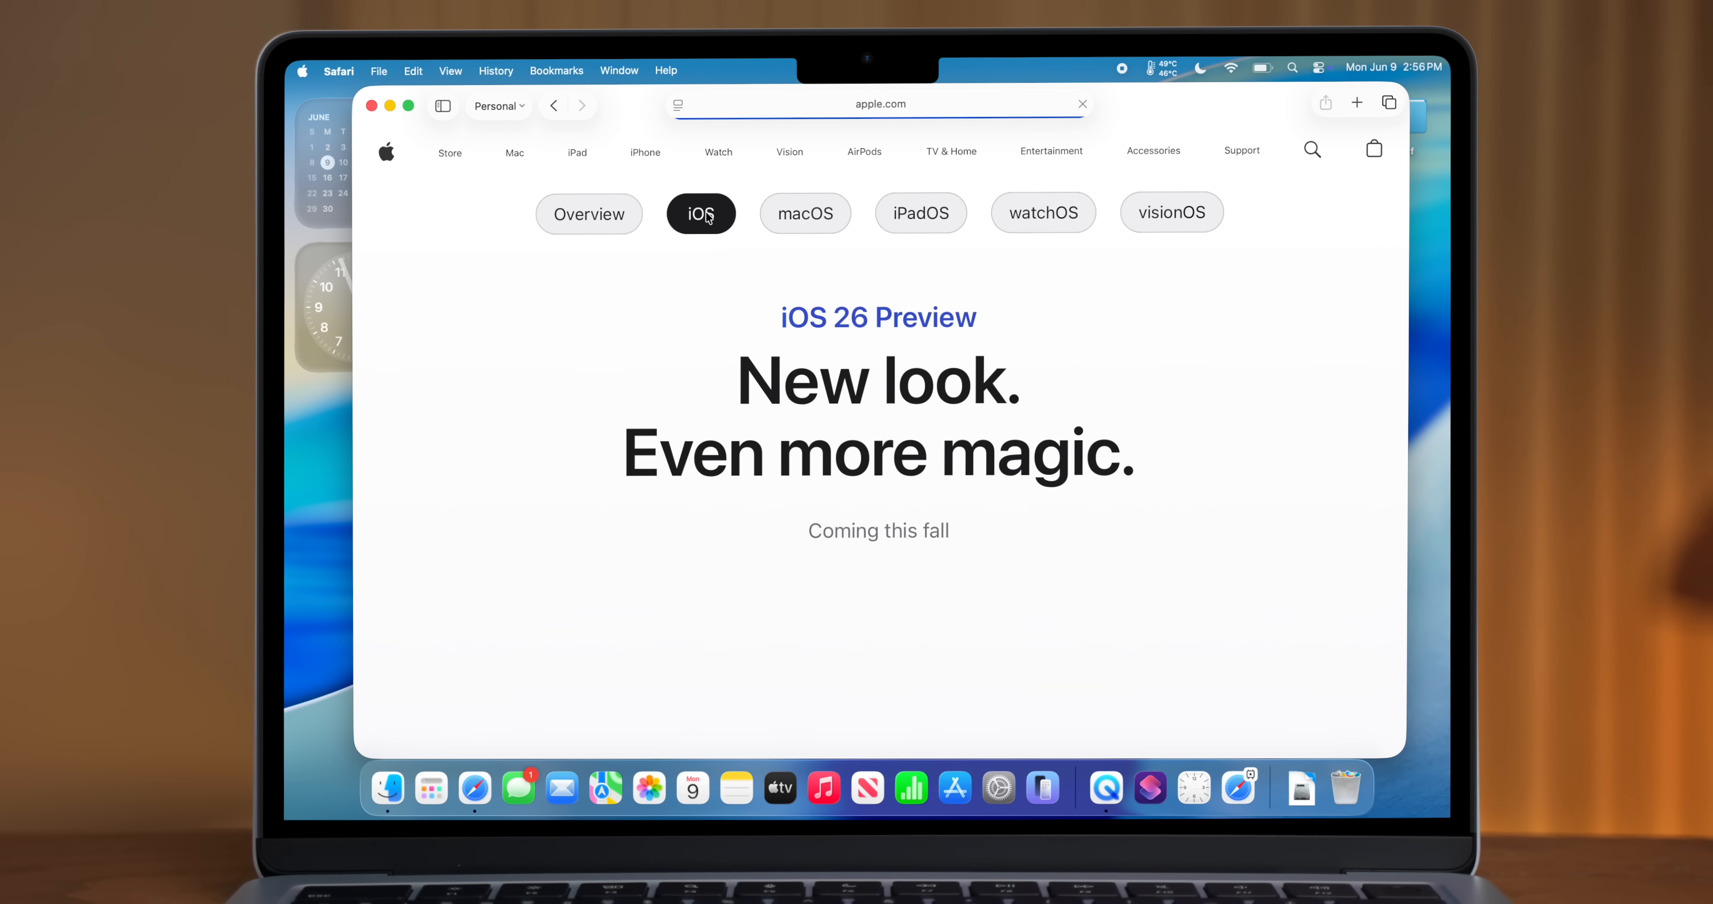
left_click(806, 214)
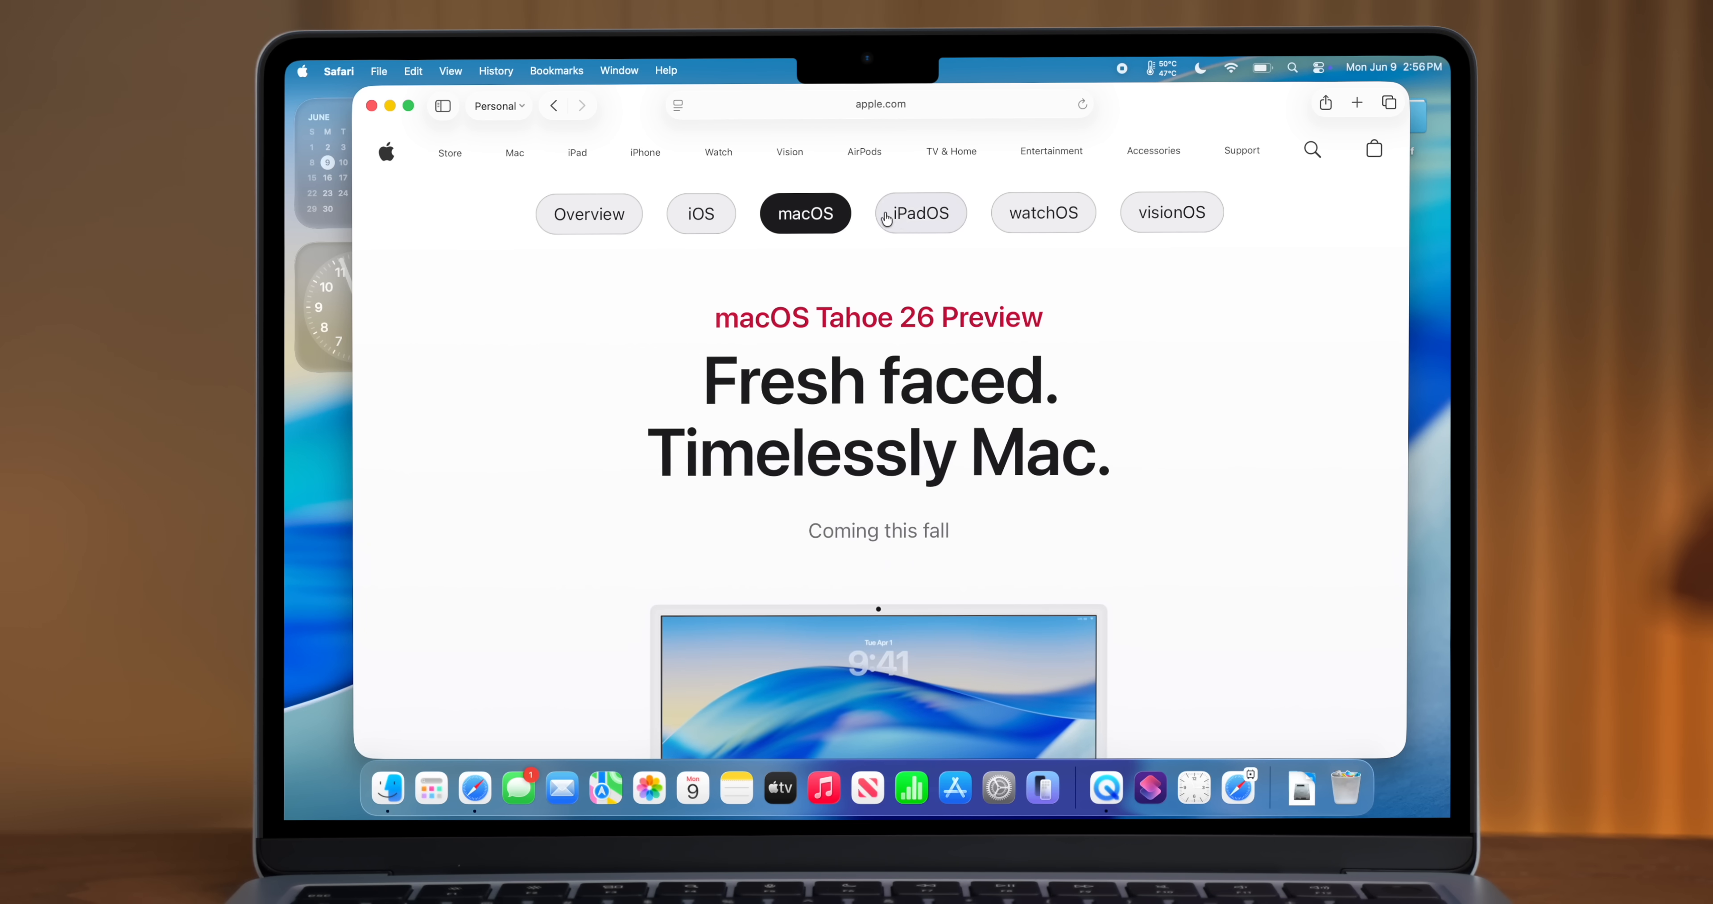
scroll("down", 3)
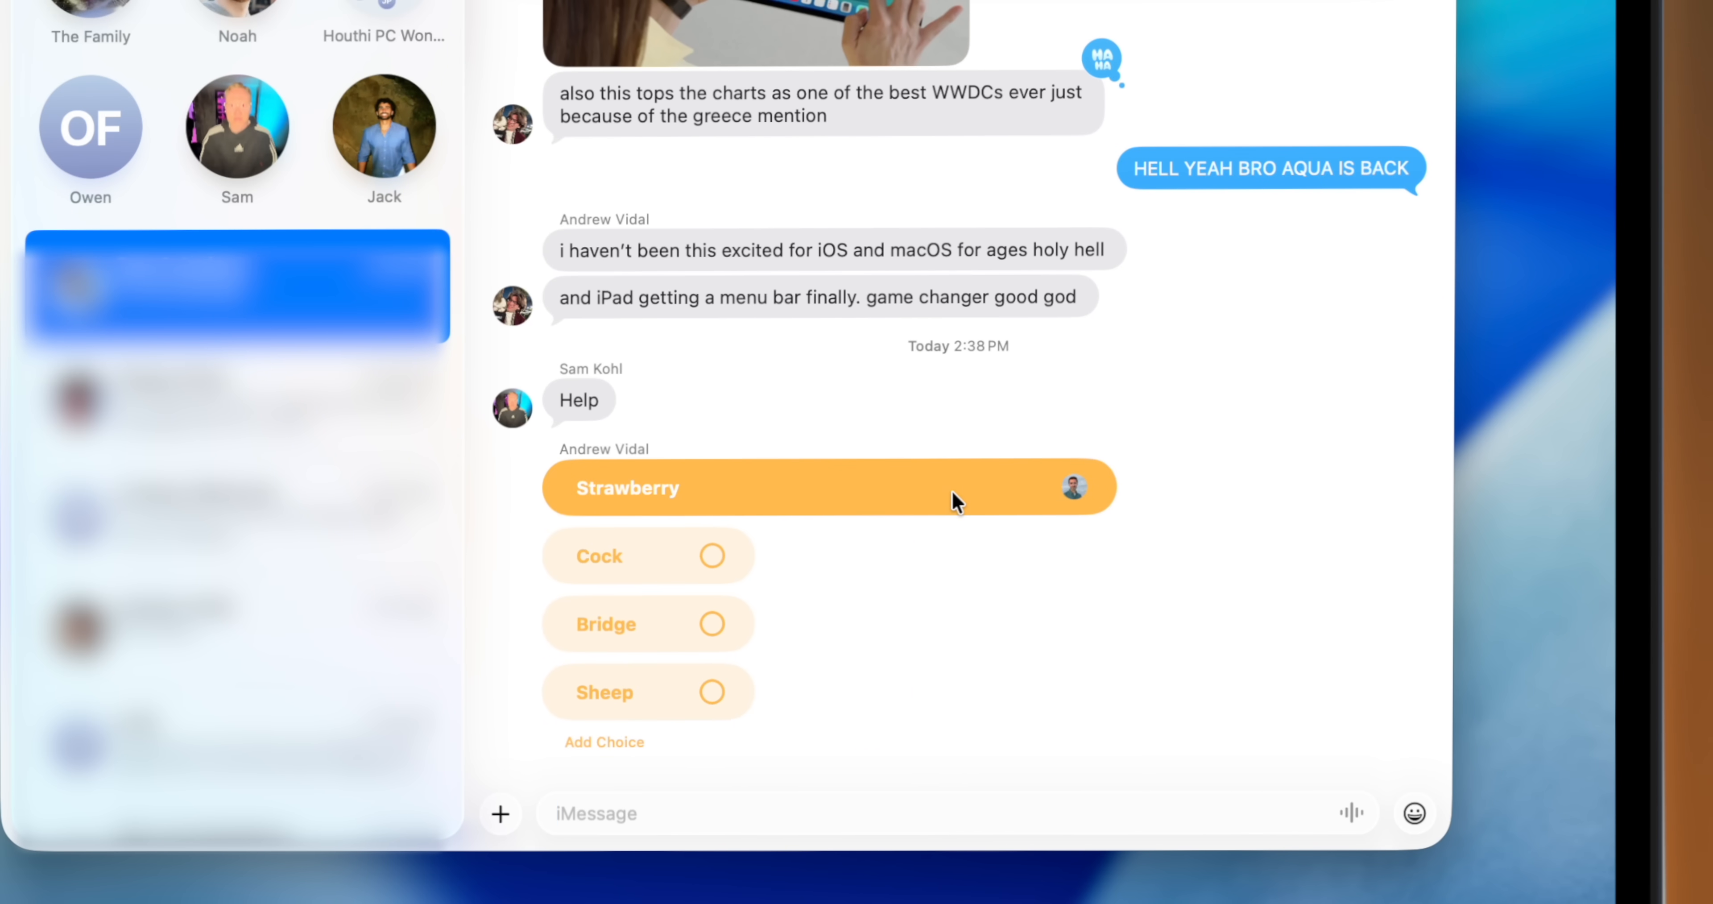
Send the replies 'Woah this is sick' and 'TY' in the group chat below the poll.
type("Woah this is sick")
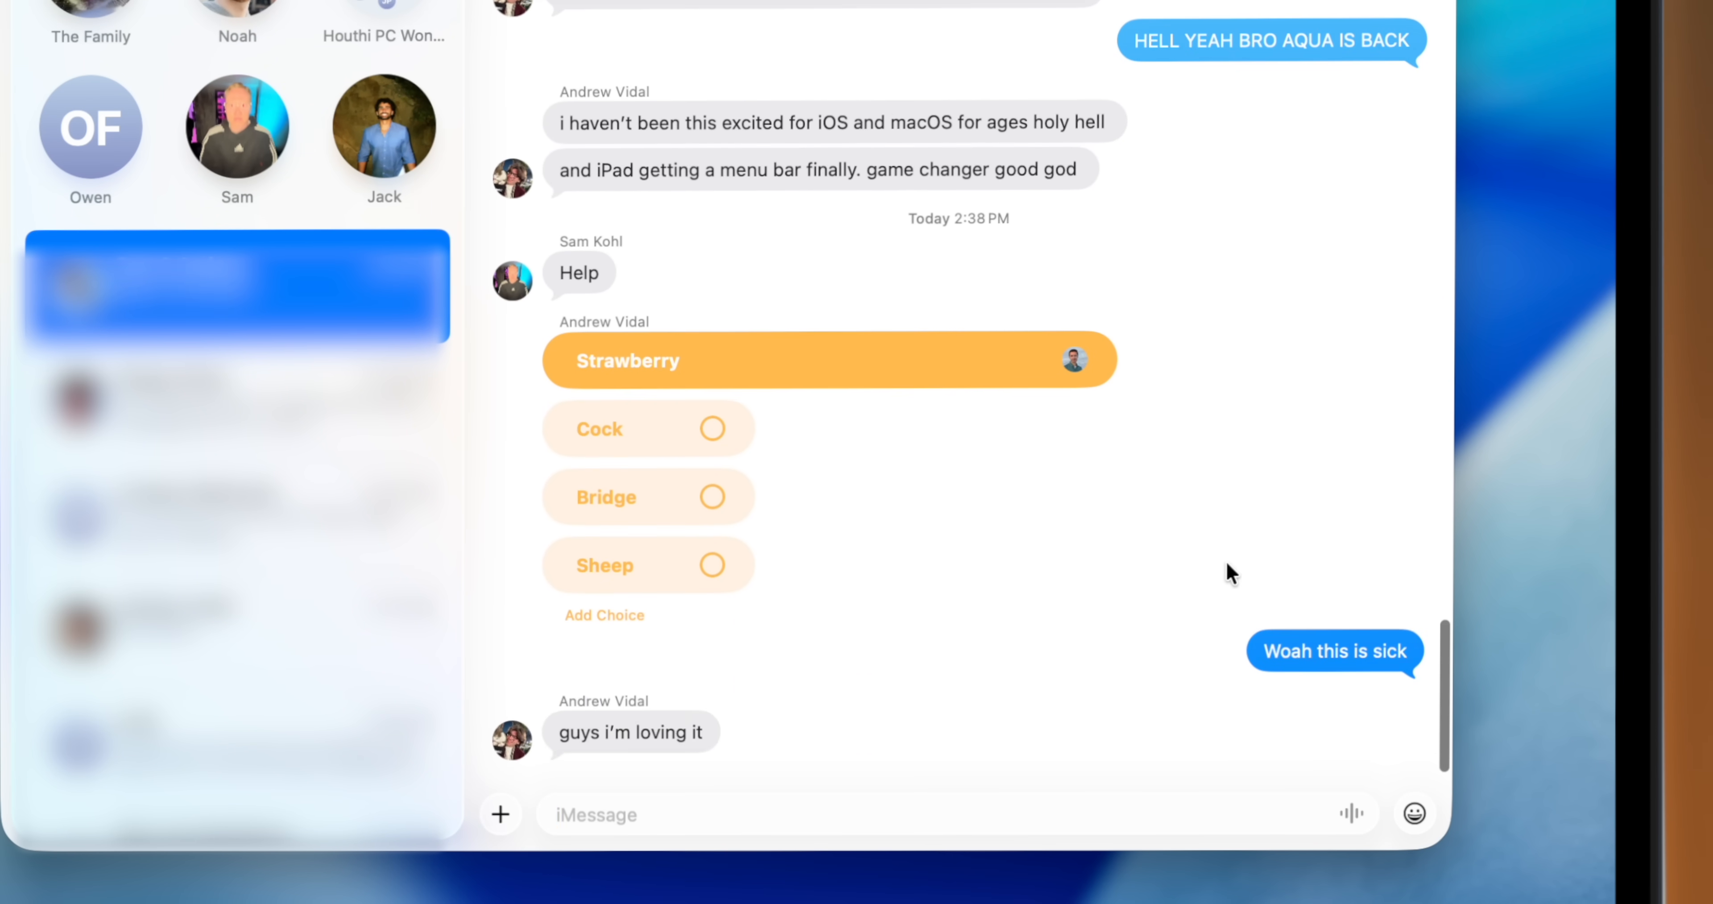
type("TY")
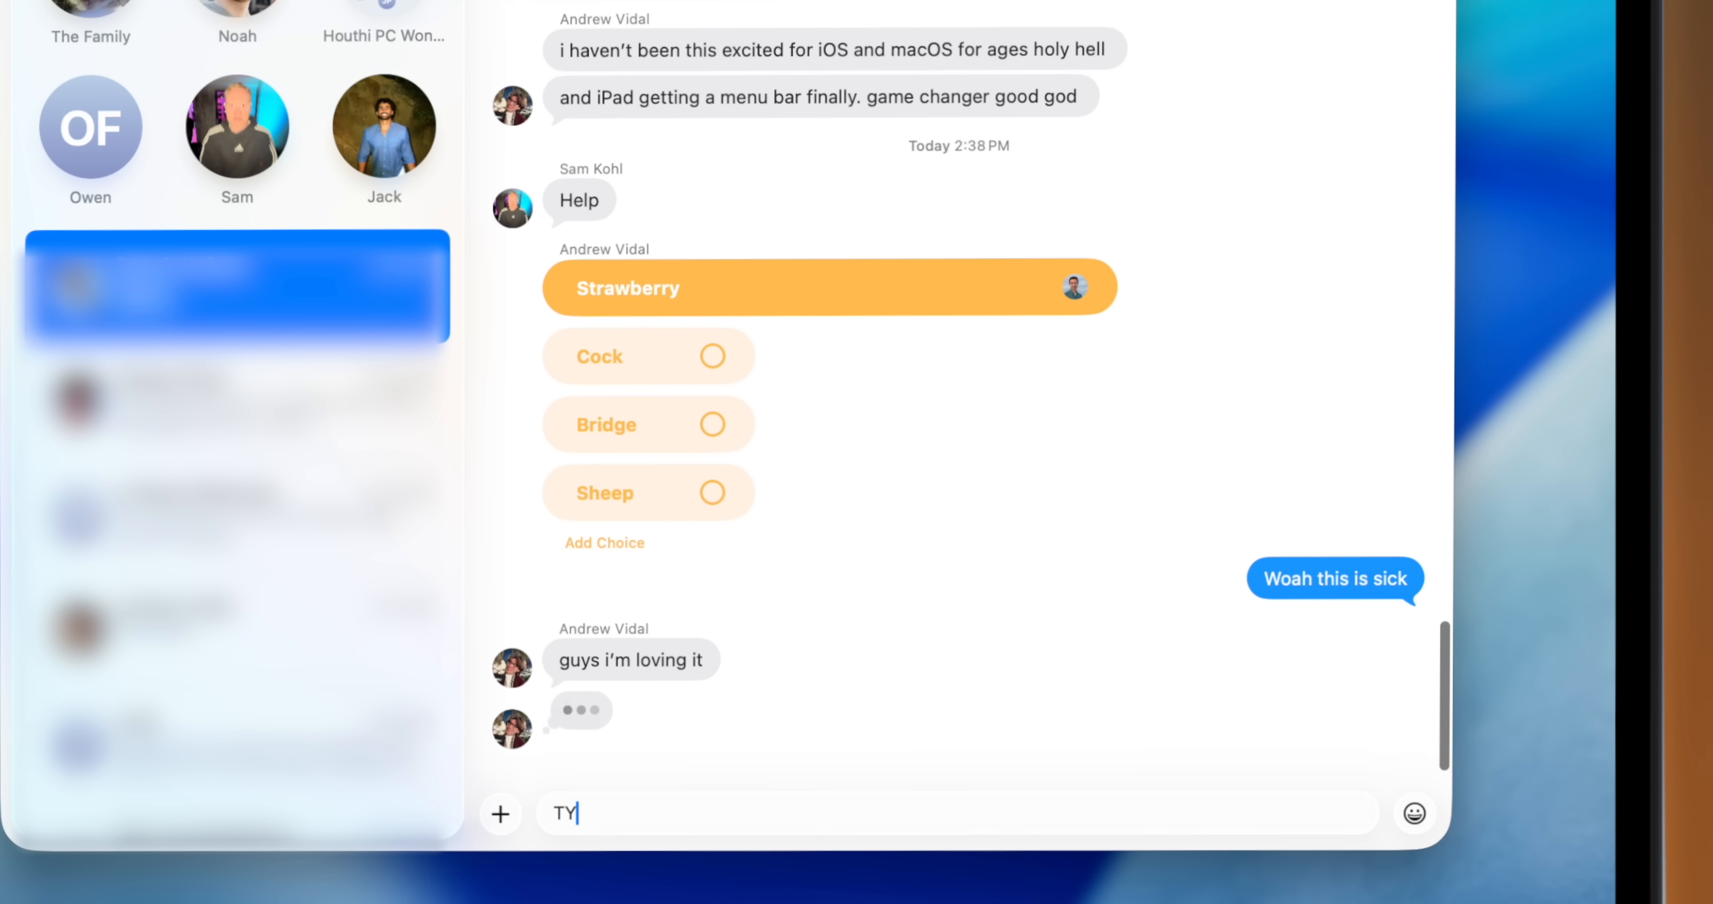
key("Return")
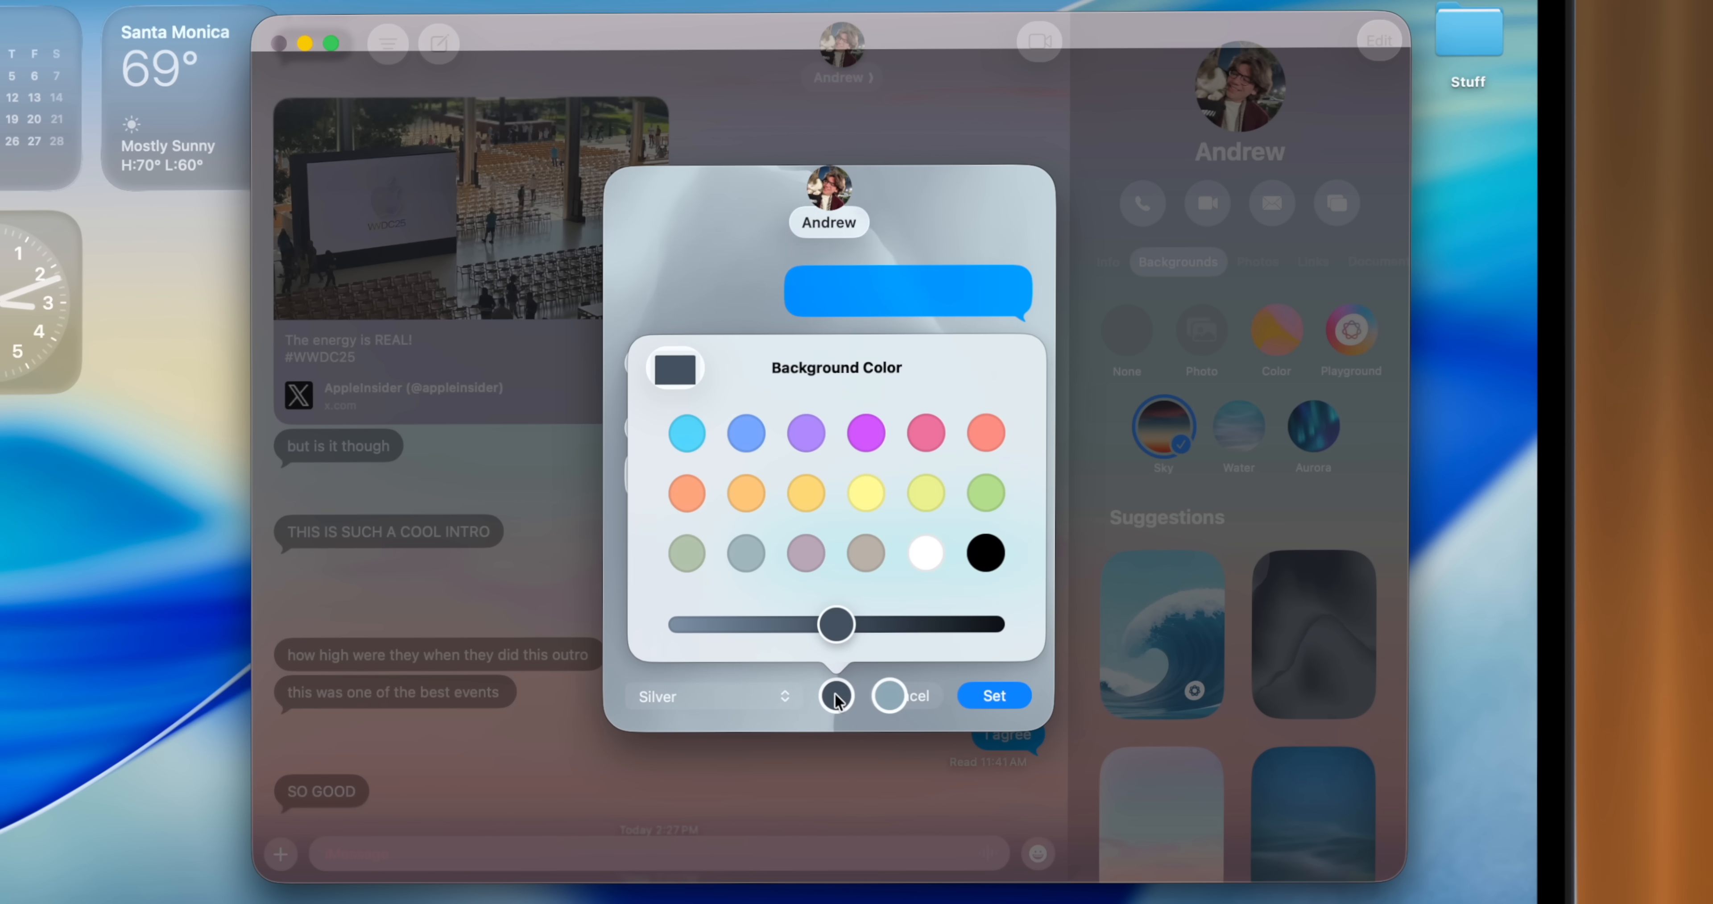
Set Andrew's conversation background to a purple shade adjusted toward blue.
left_click(864, 433)
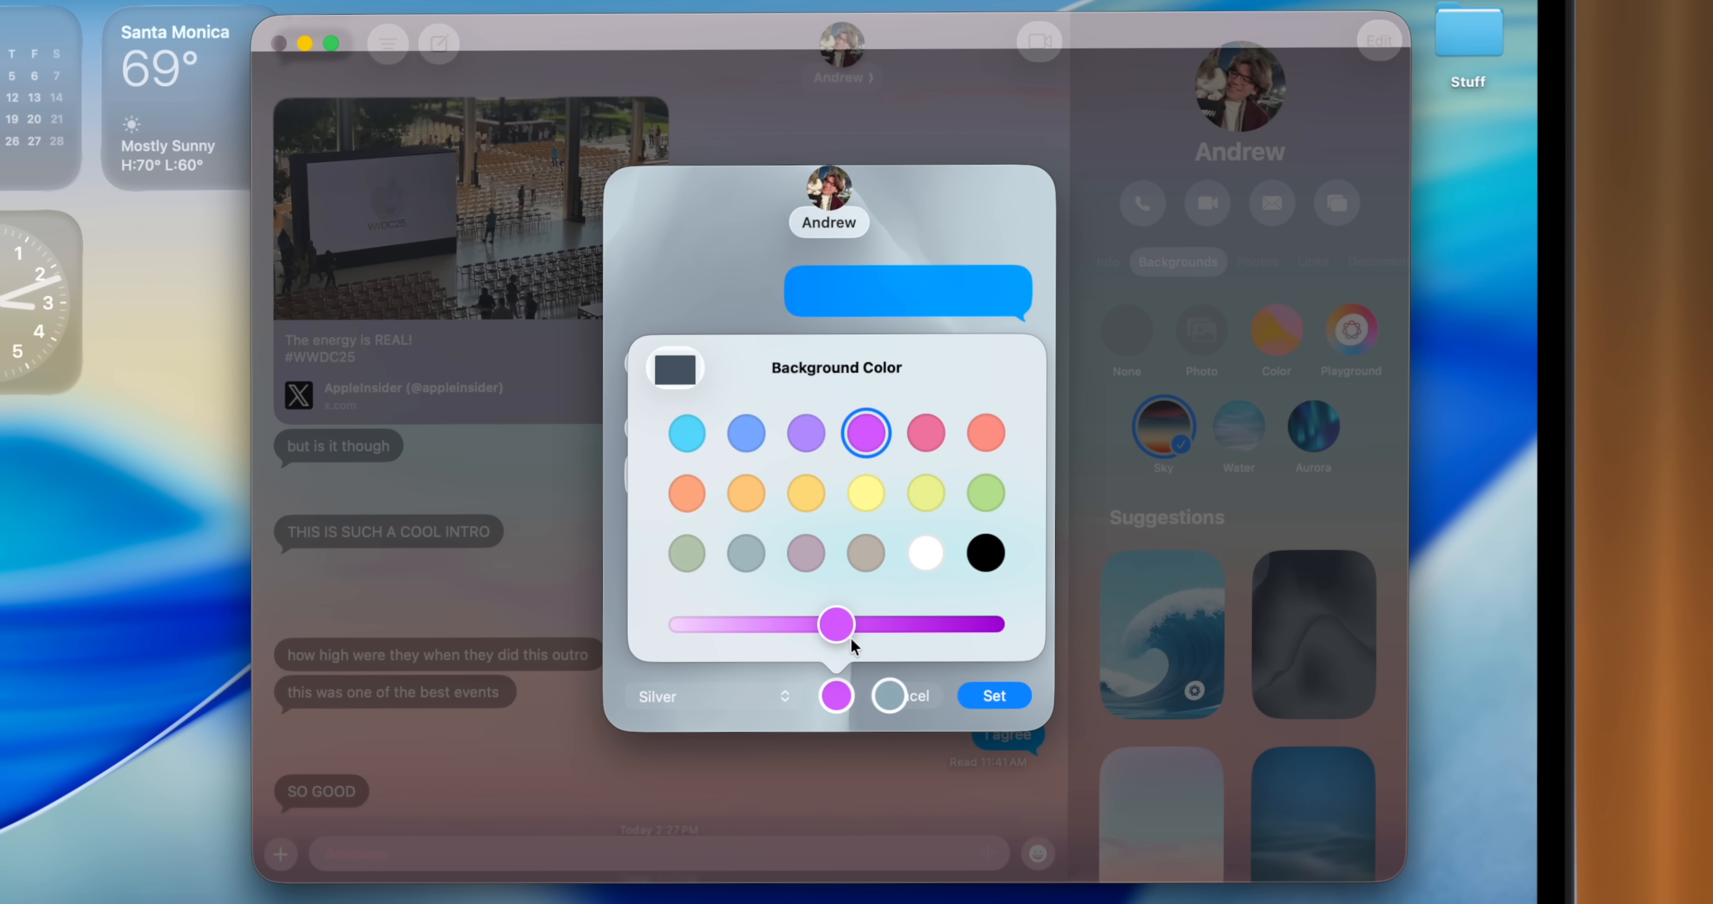
left_click_drag(836, 623, 886, 623)
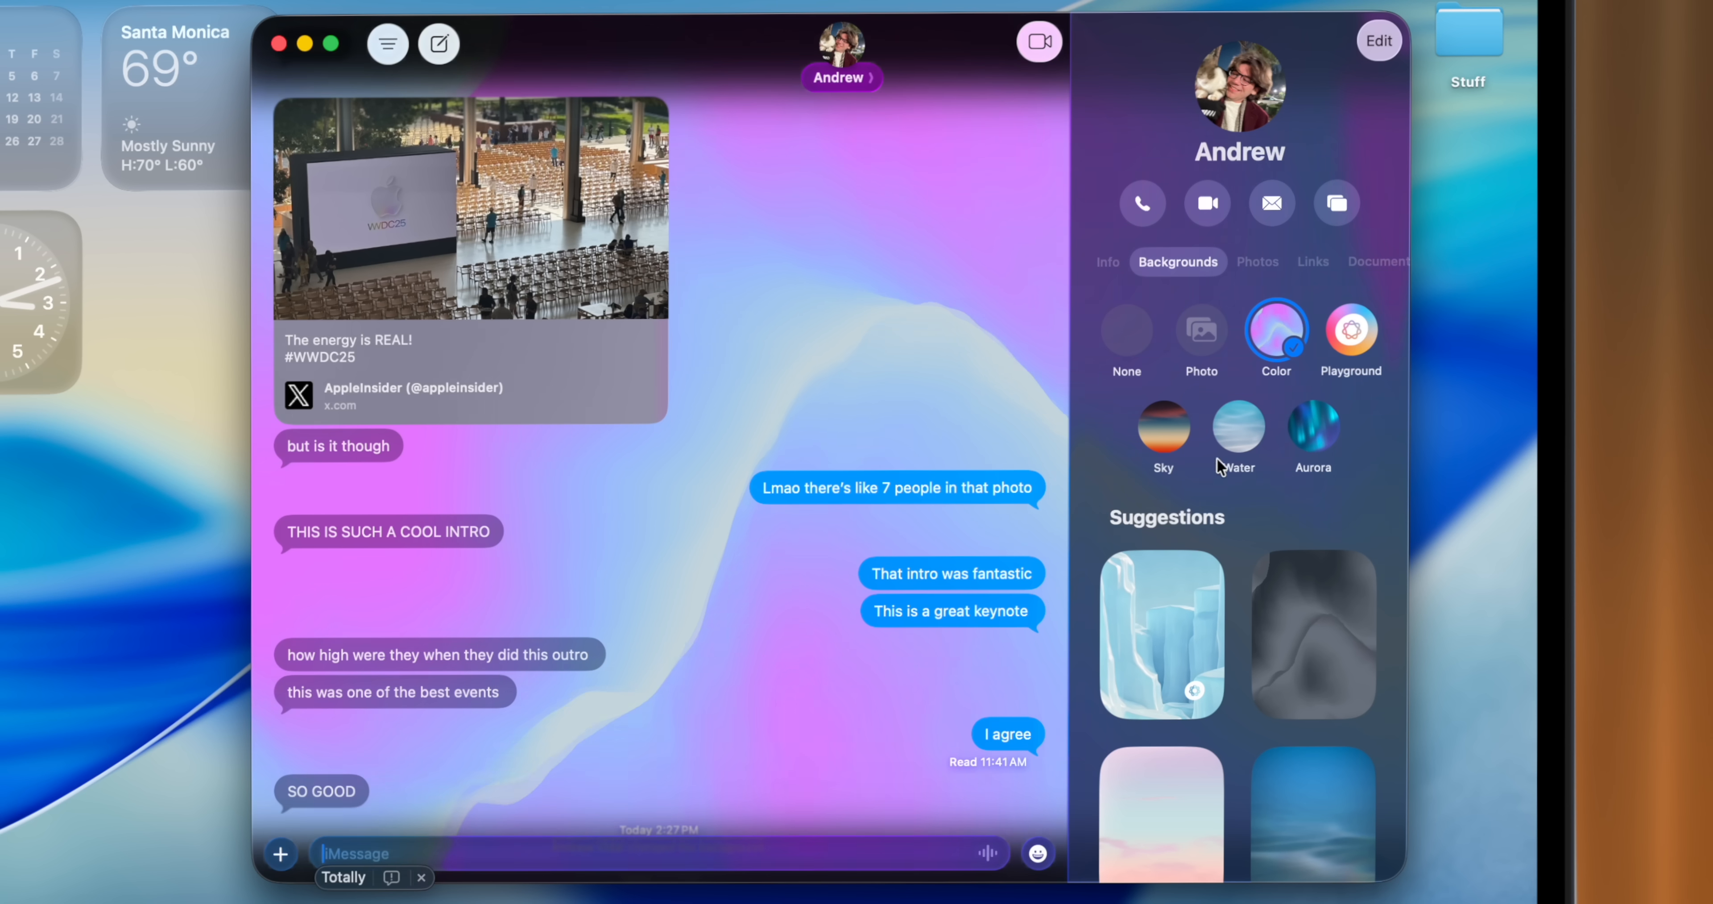
left_click(1239, 426)
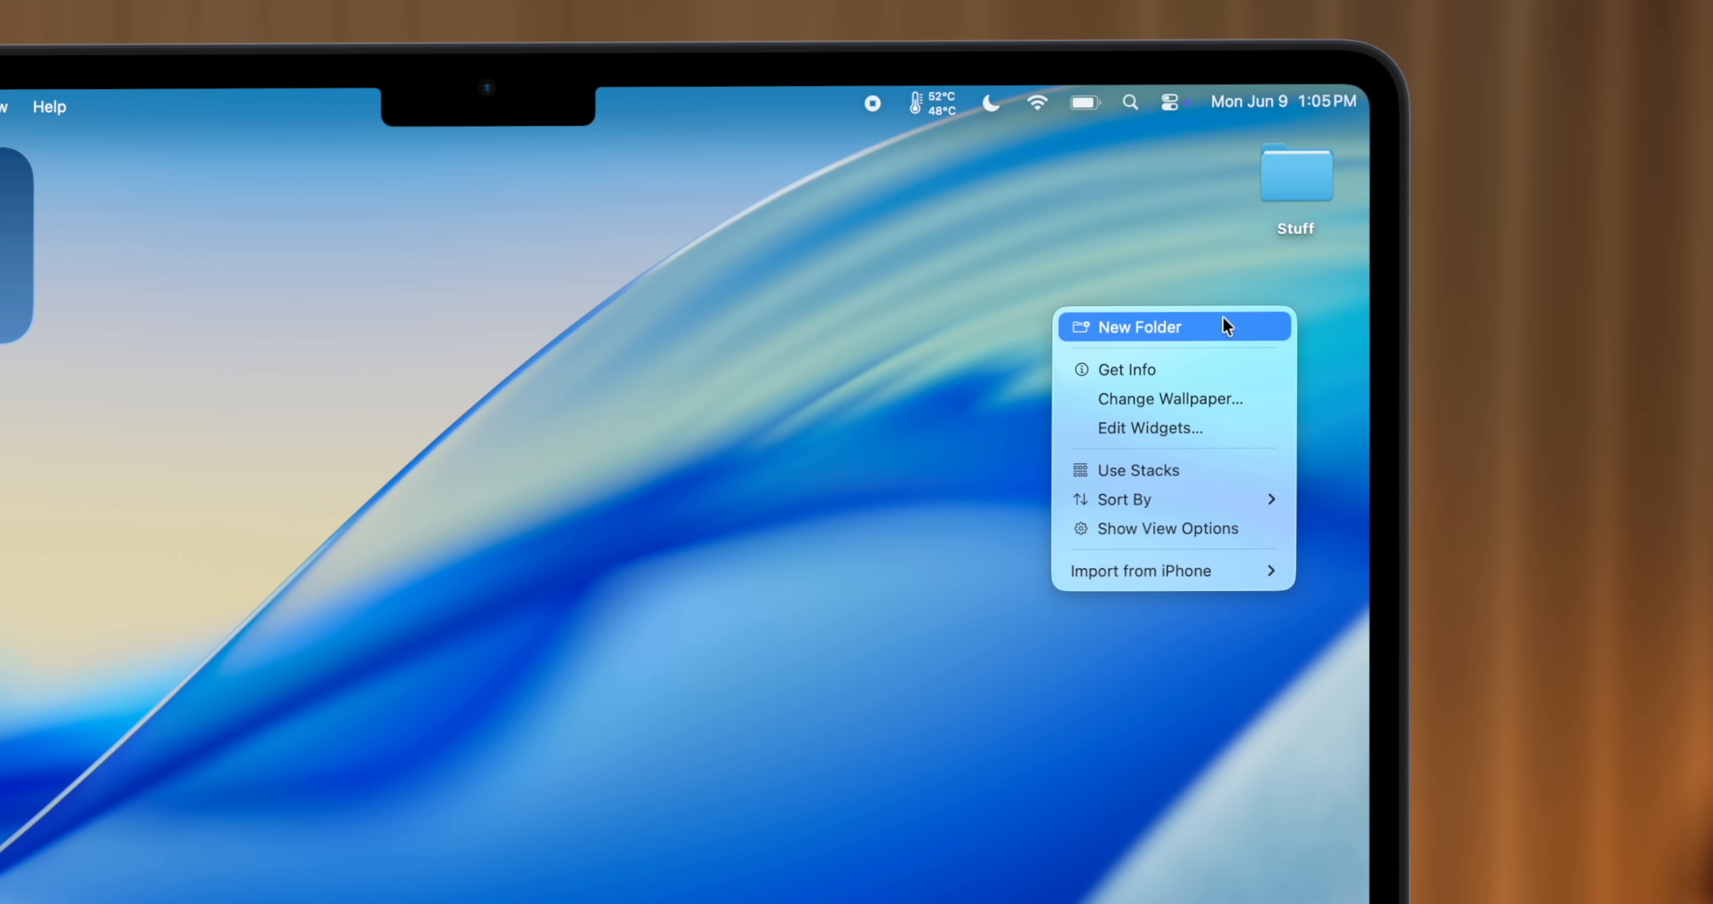
Create the Recordings folder on the desktop and customize it green with a chosen symbol.
left_click(1140, 327)
type("Recordings")
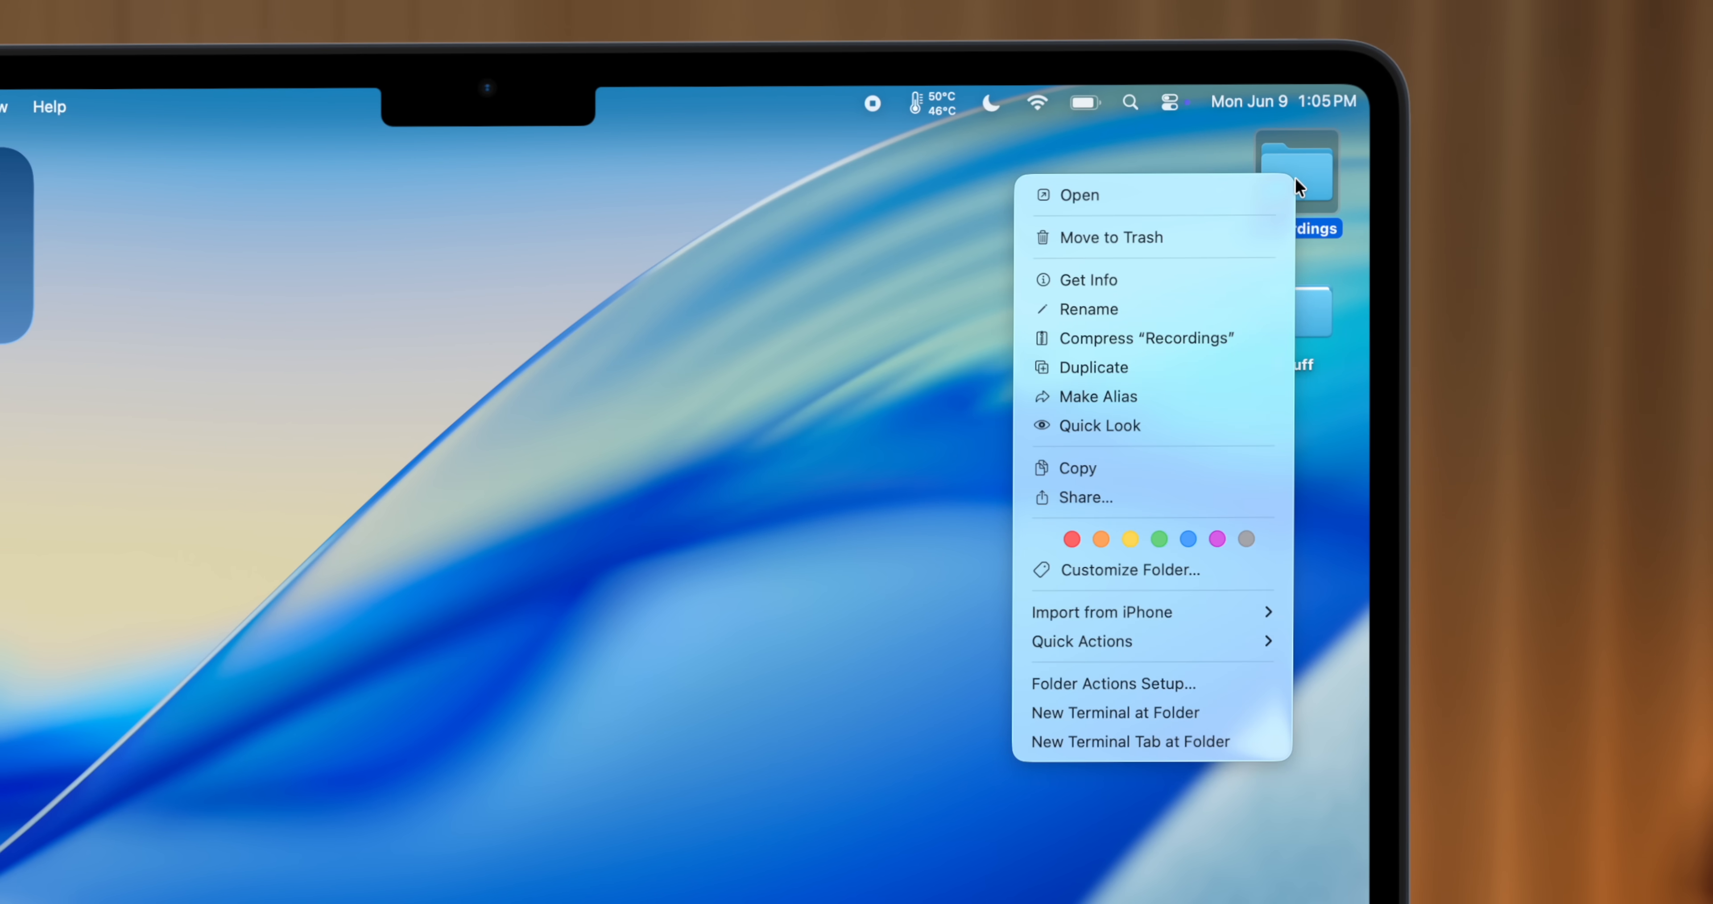
mouse_move(1139, 576)
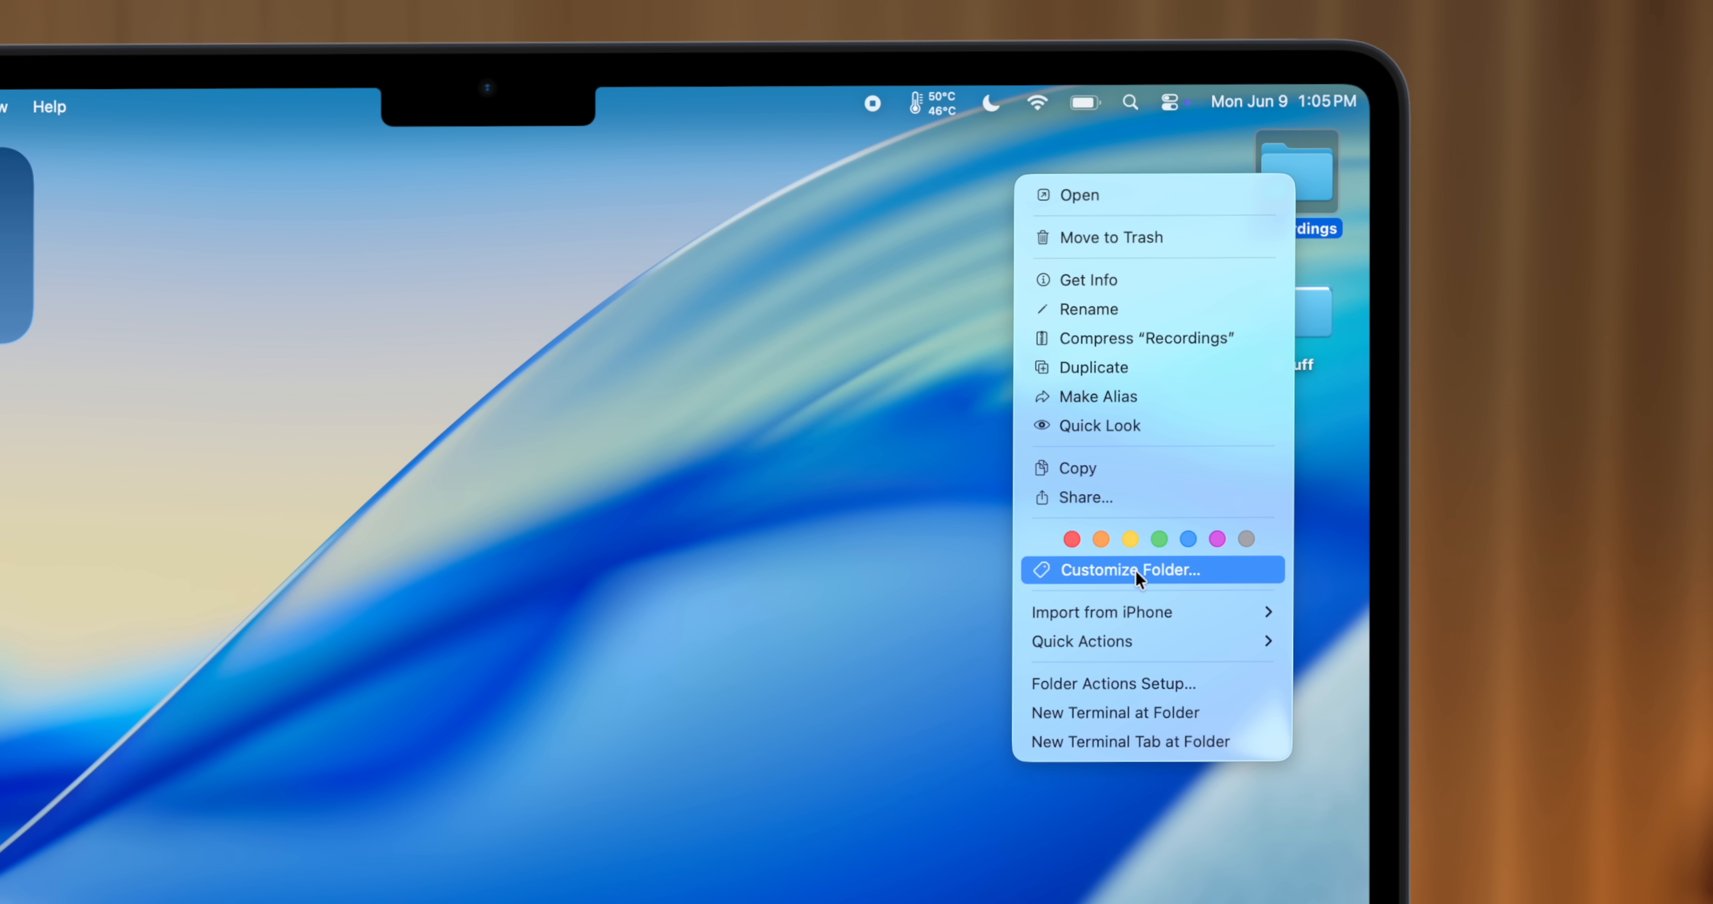
left_click(1134, 569)
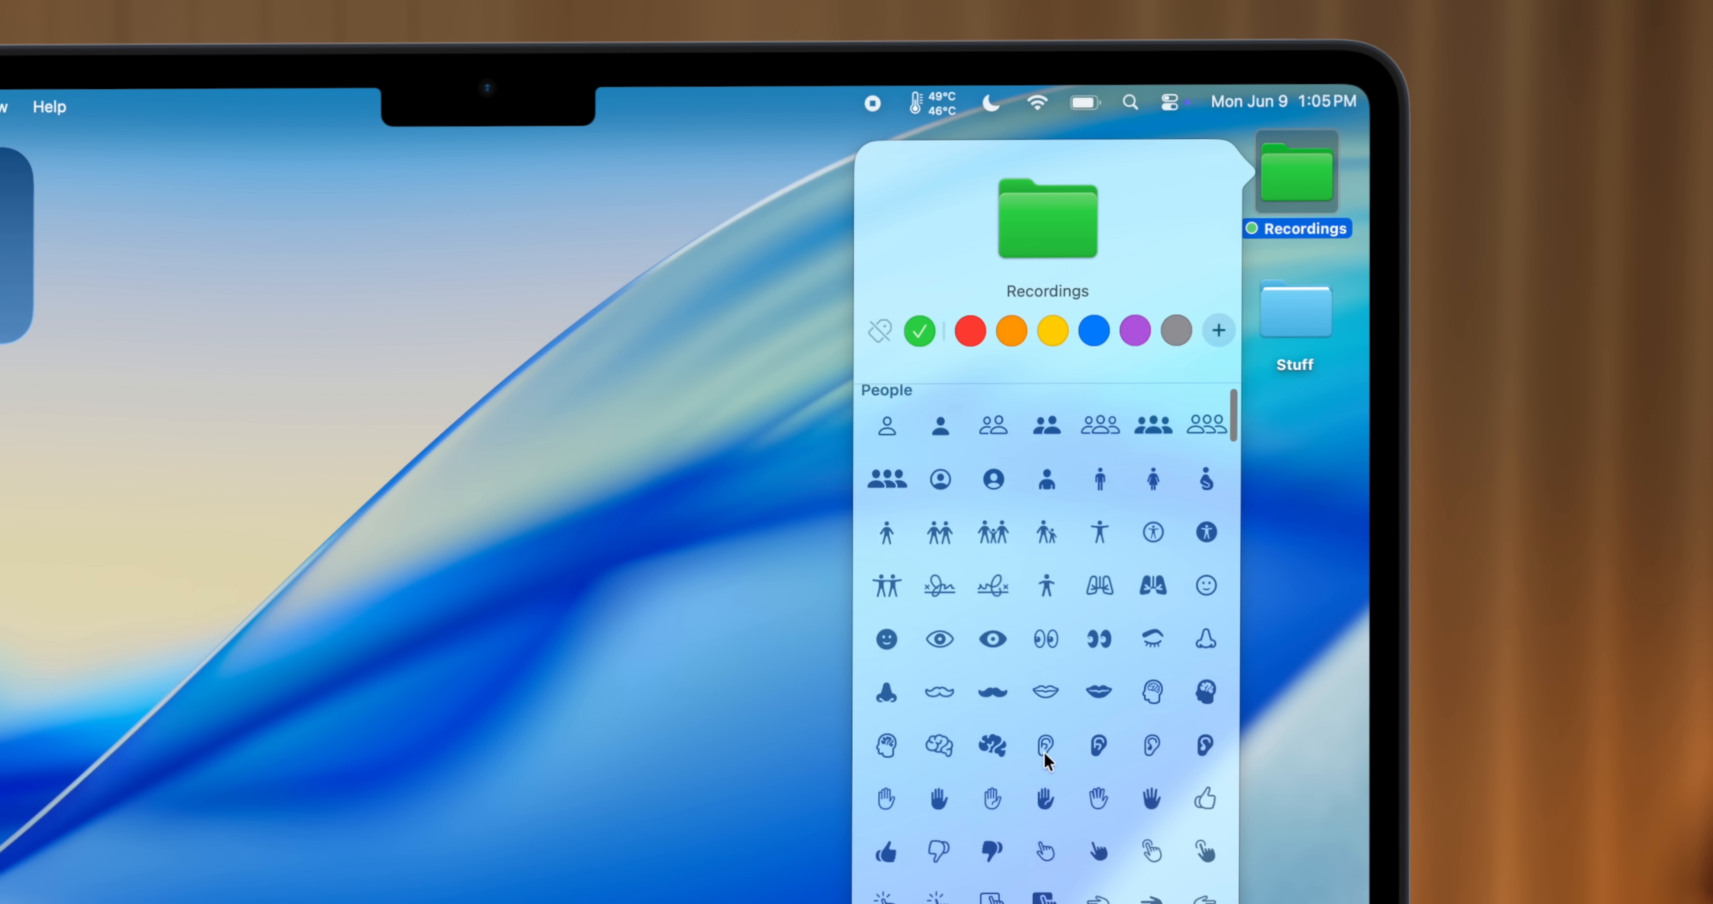
scroll("down", 3)
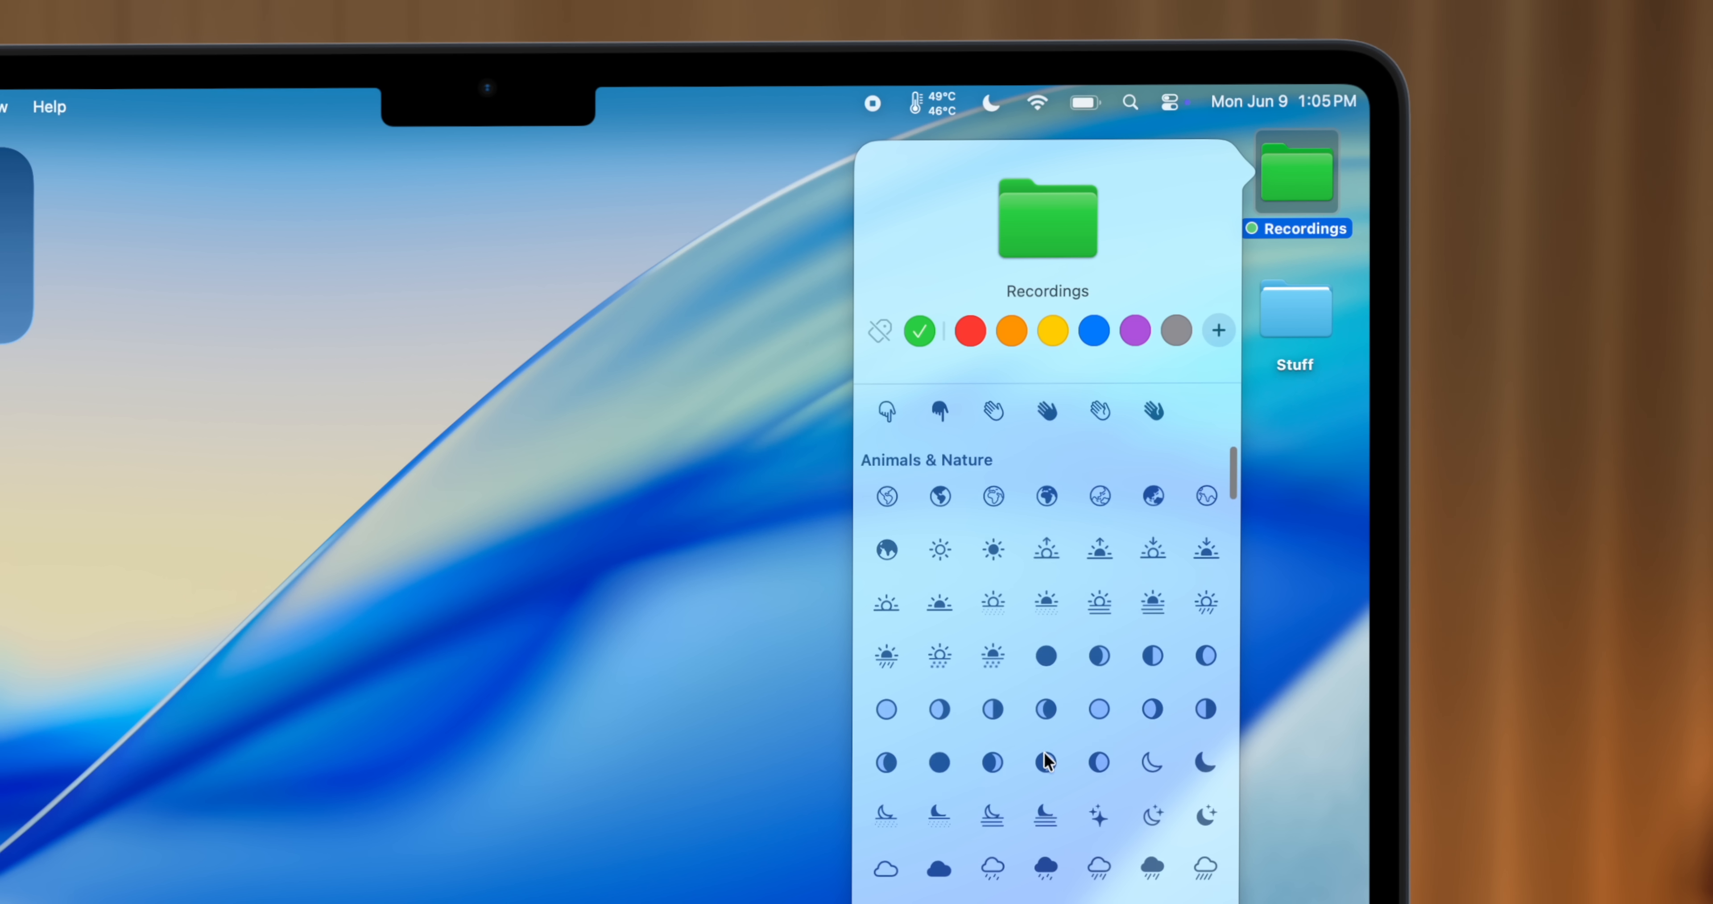
scroll("down", 3)
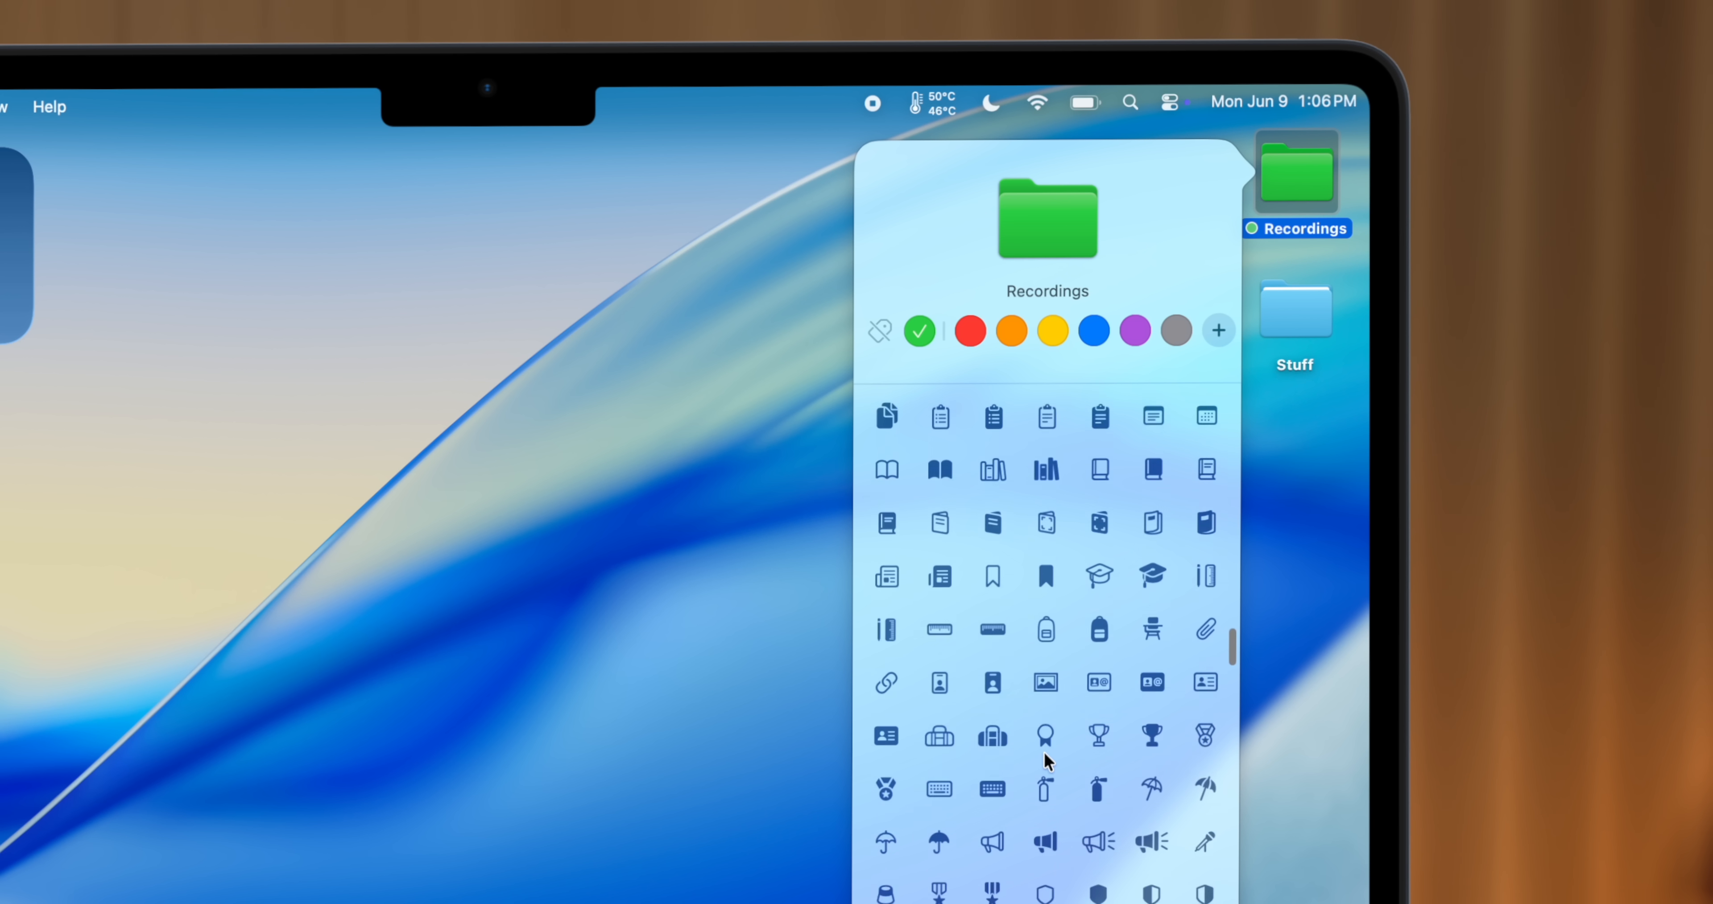
scroll("down", 3)
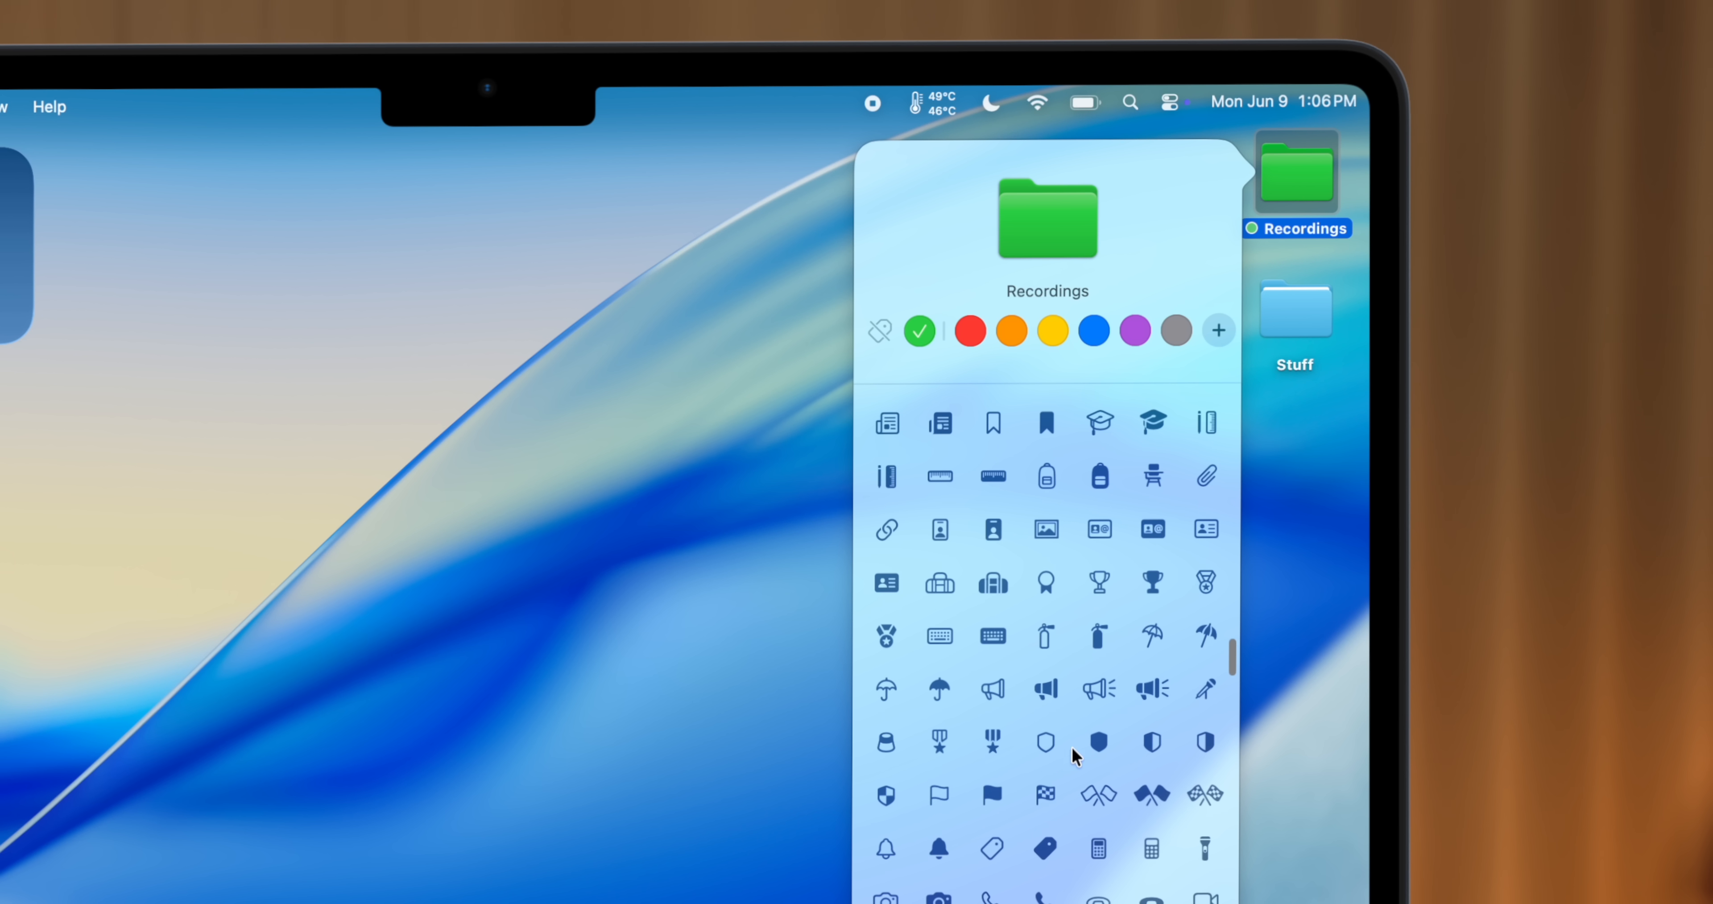
left_click(1207, 689)
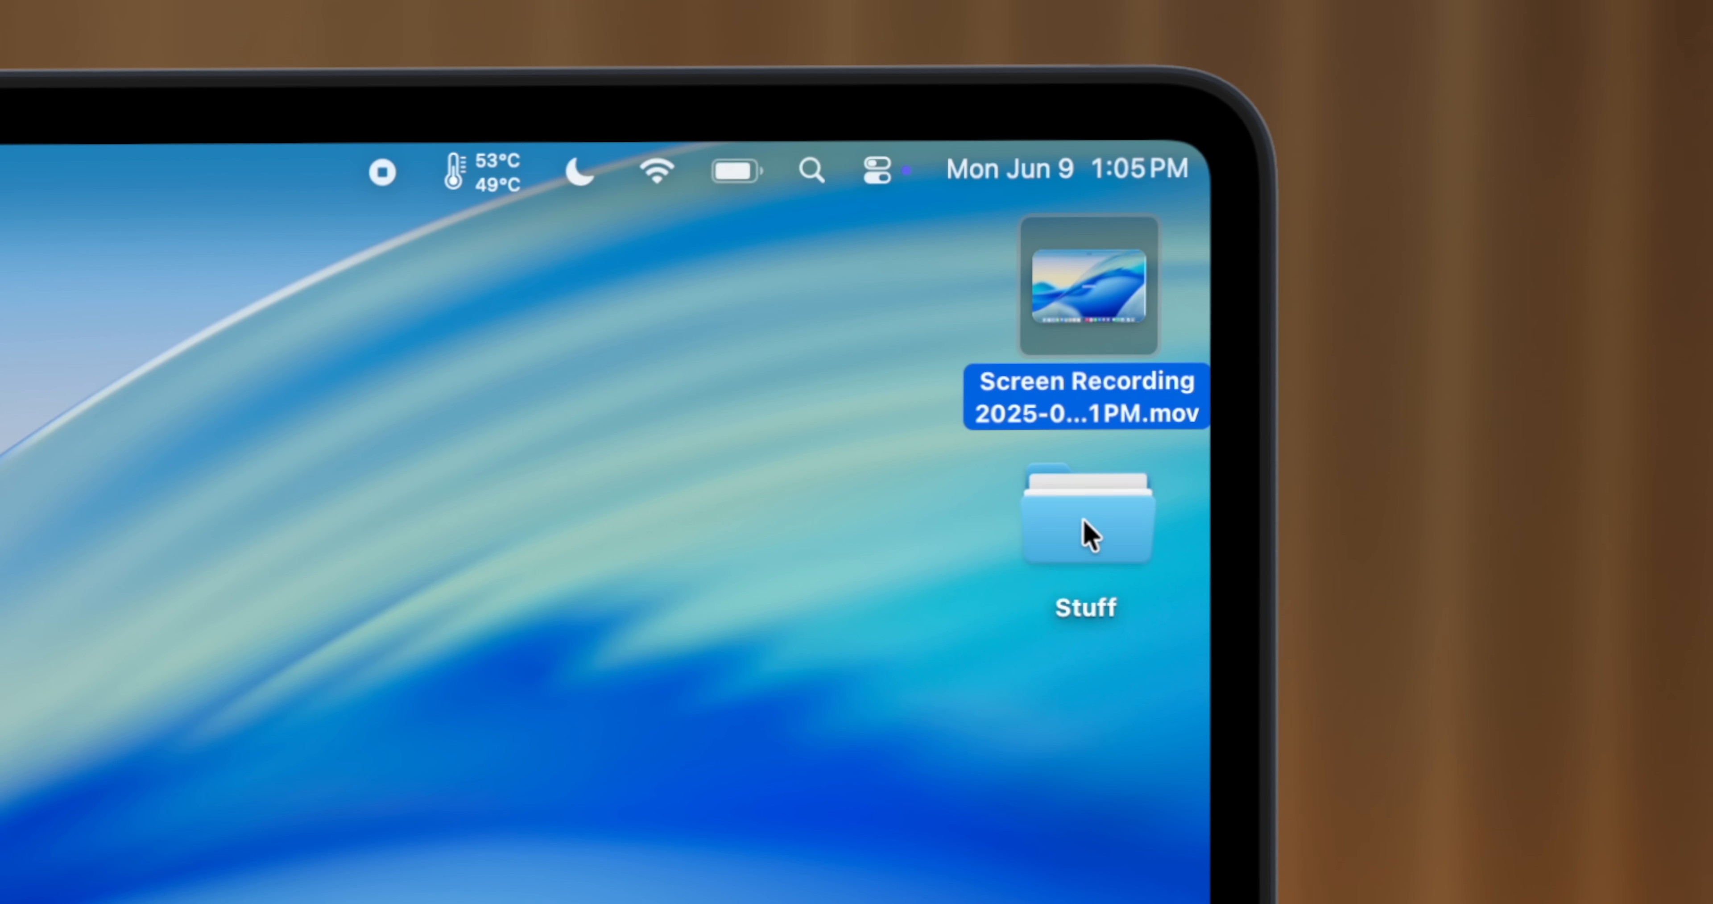
Move the screen recording from the desktop into the Stuff folder.
left_click_drag(1086, 284, 1086, 514)
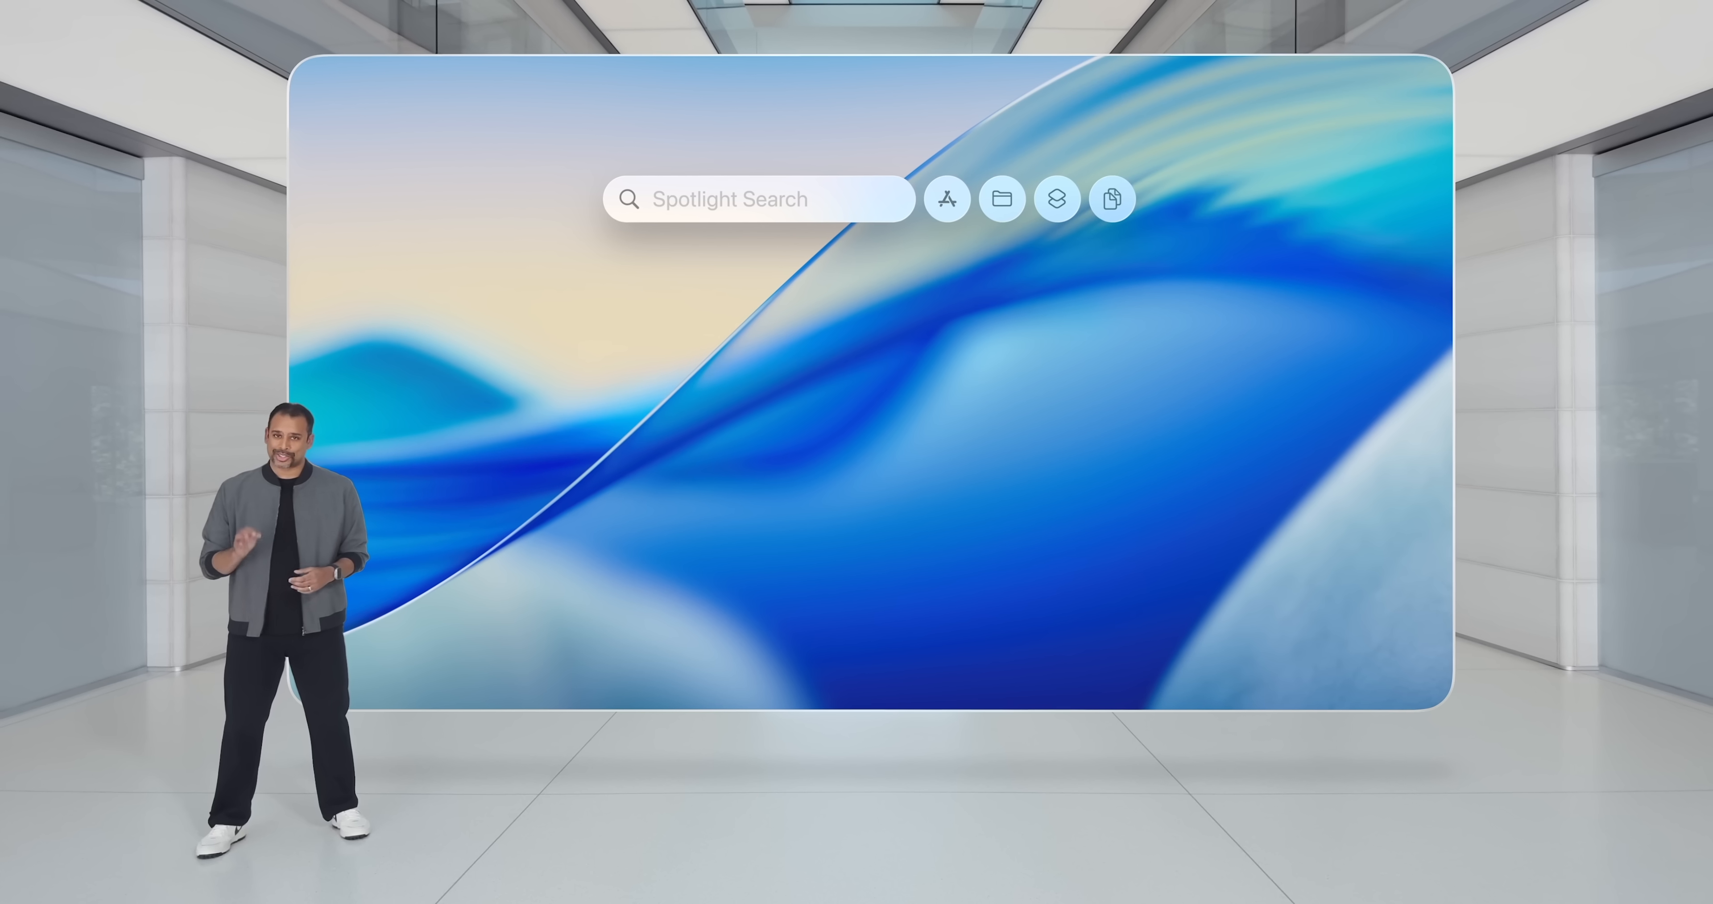
type("ios bugs")
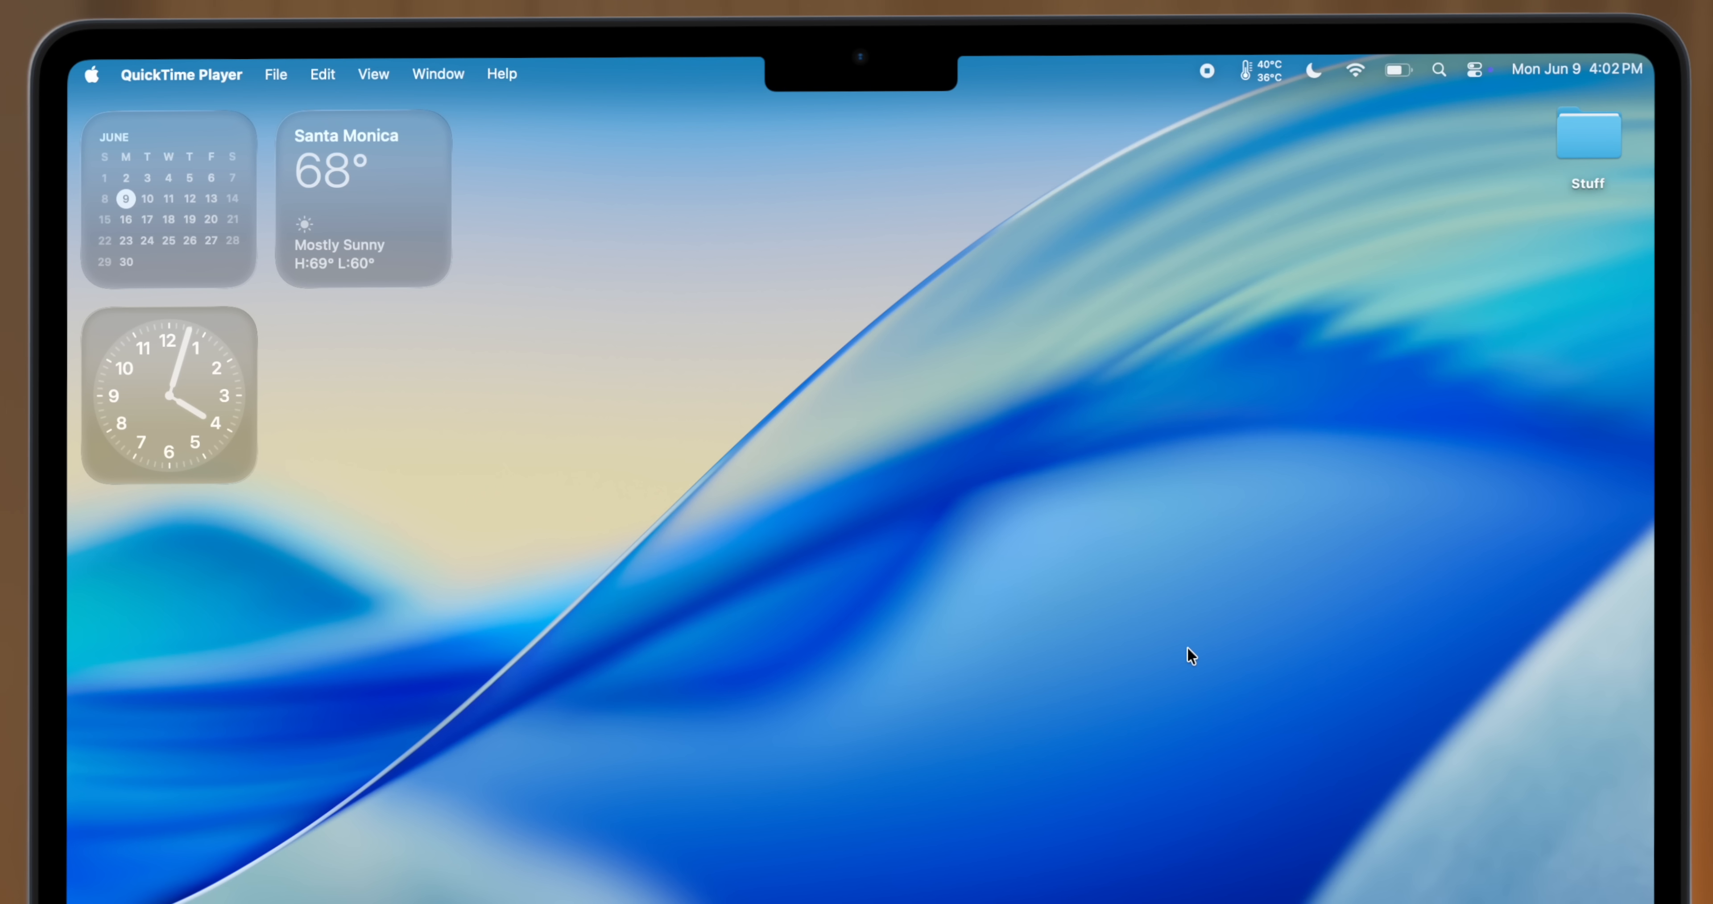
Bring up Spotlight with Cmd+Space and filter results to Applications, then Actions.
key("cmd+space")
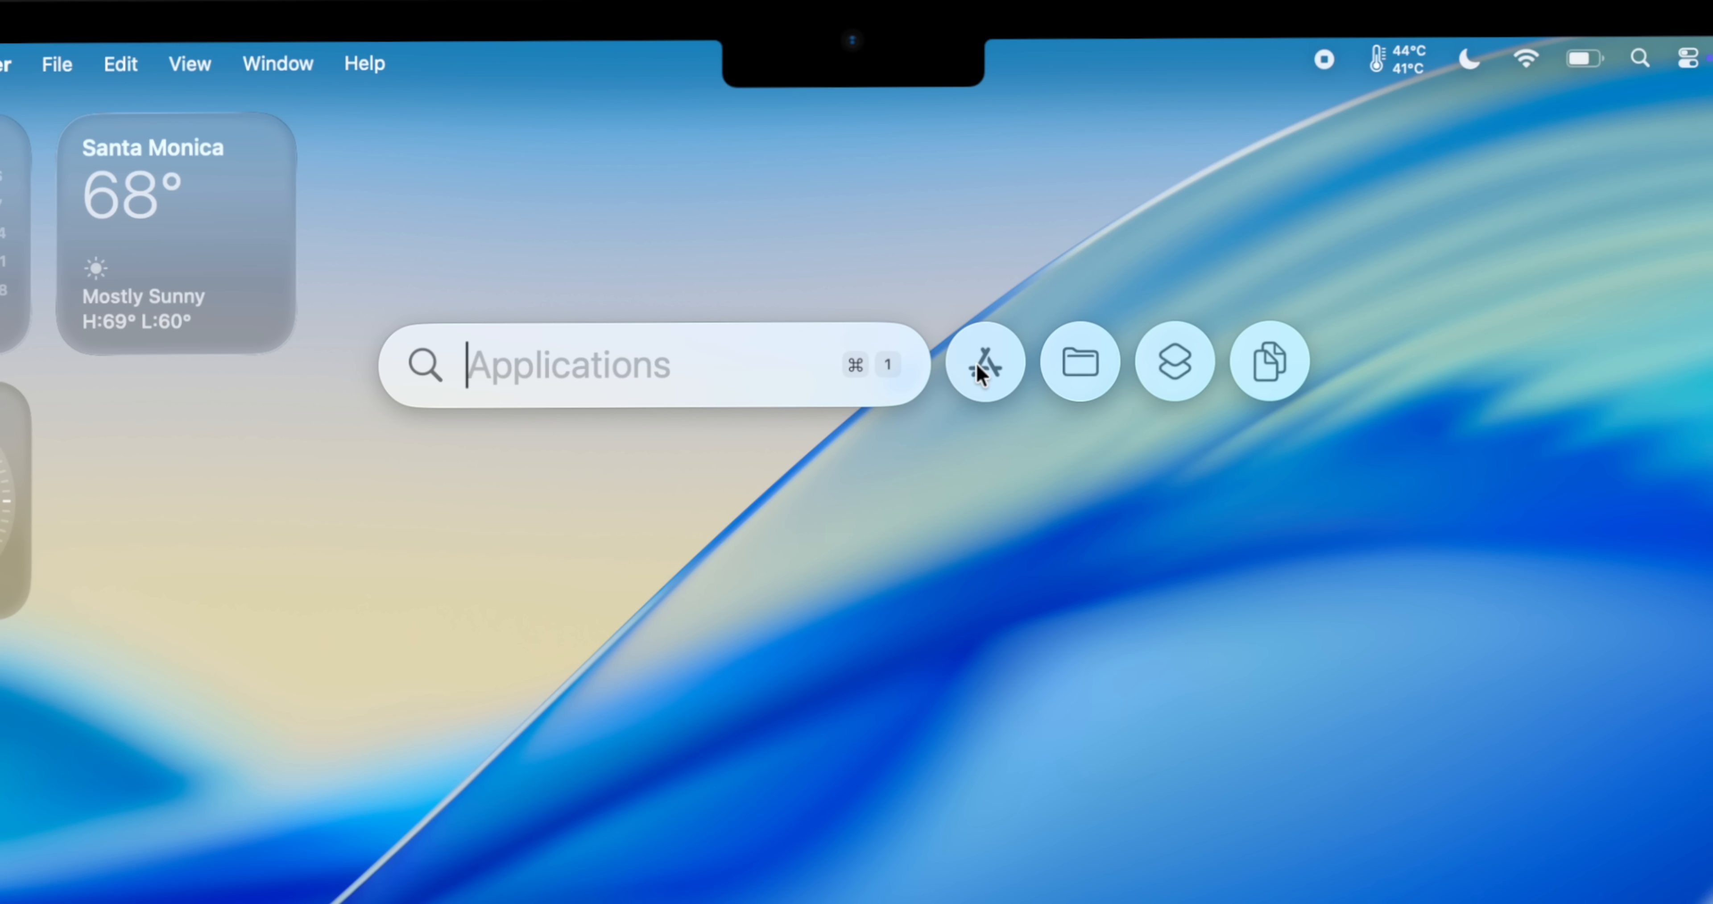
left_click(1173, 363)
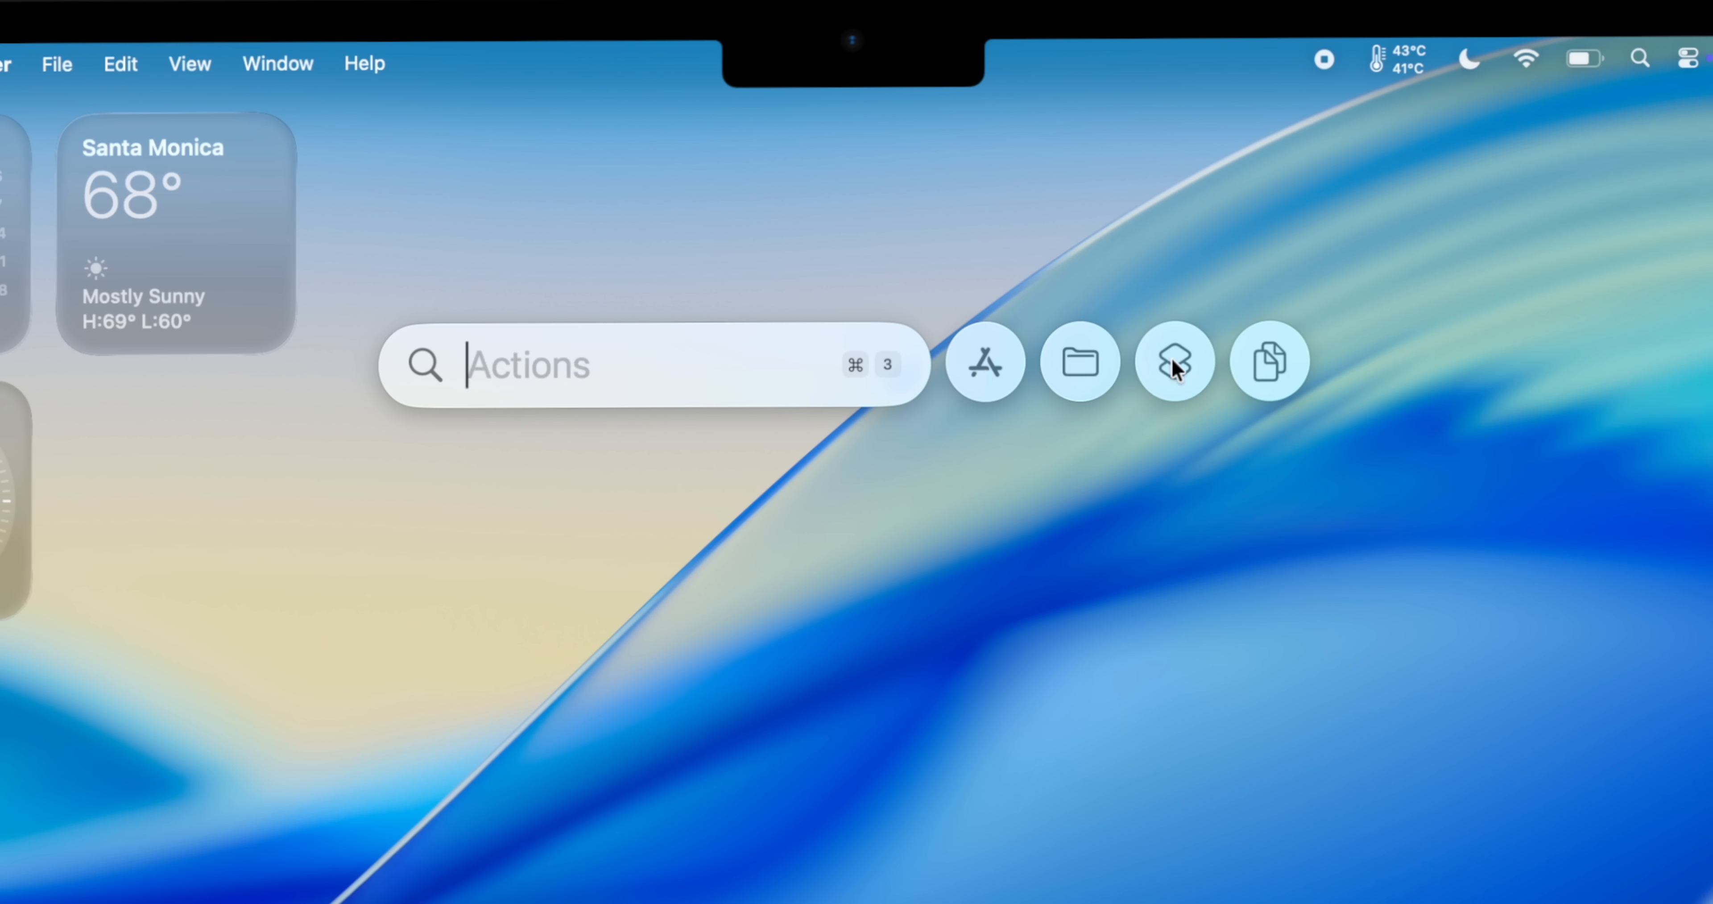
left_click(1273, 368)
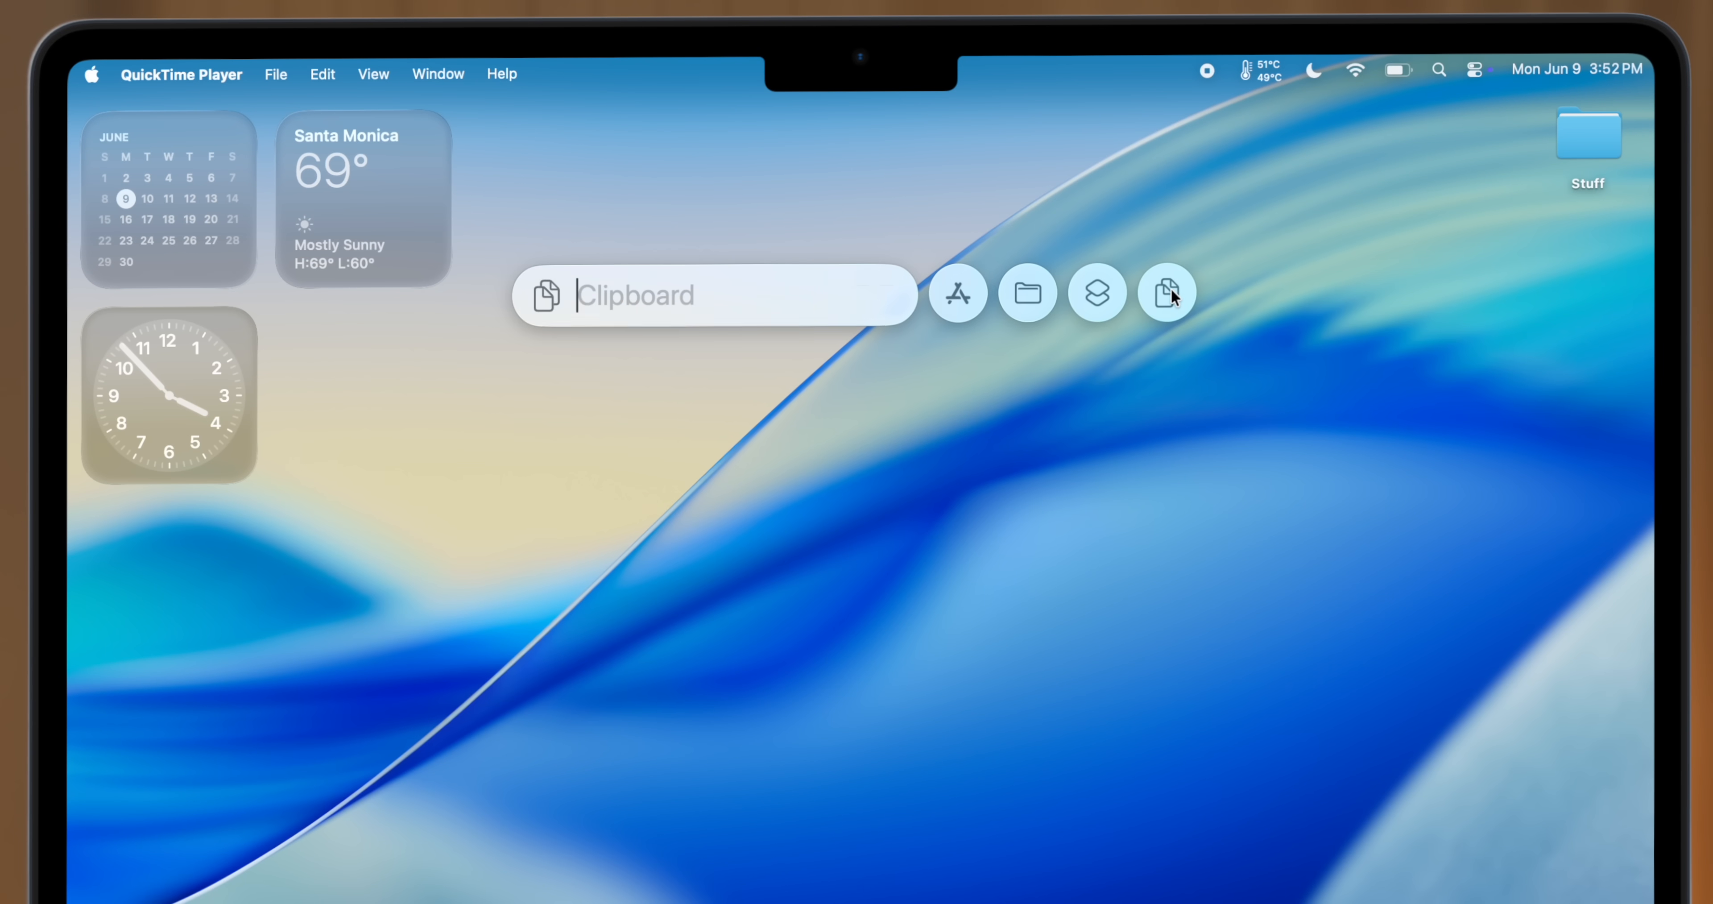
left_click(1166, 292)
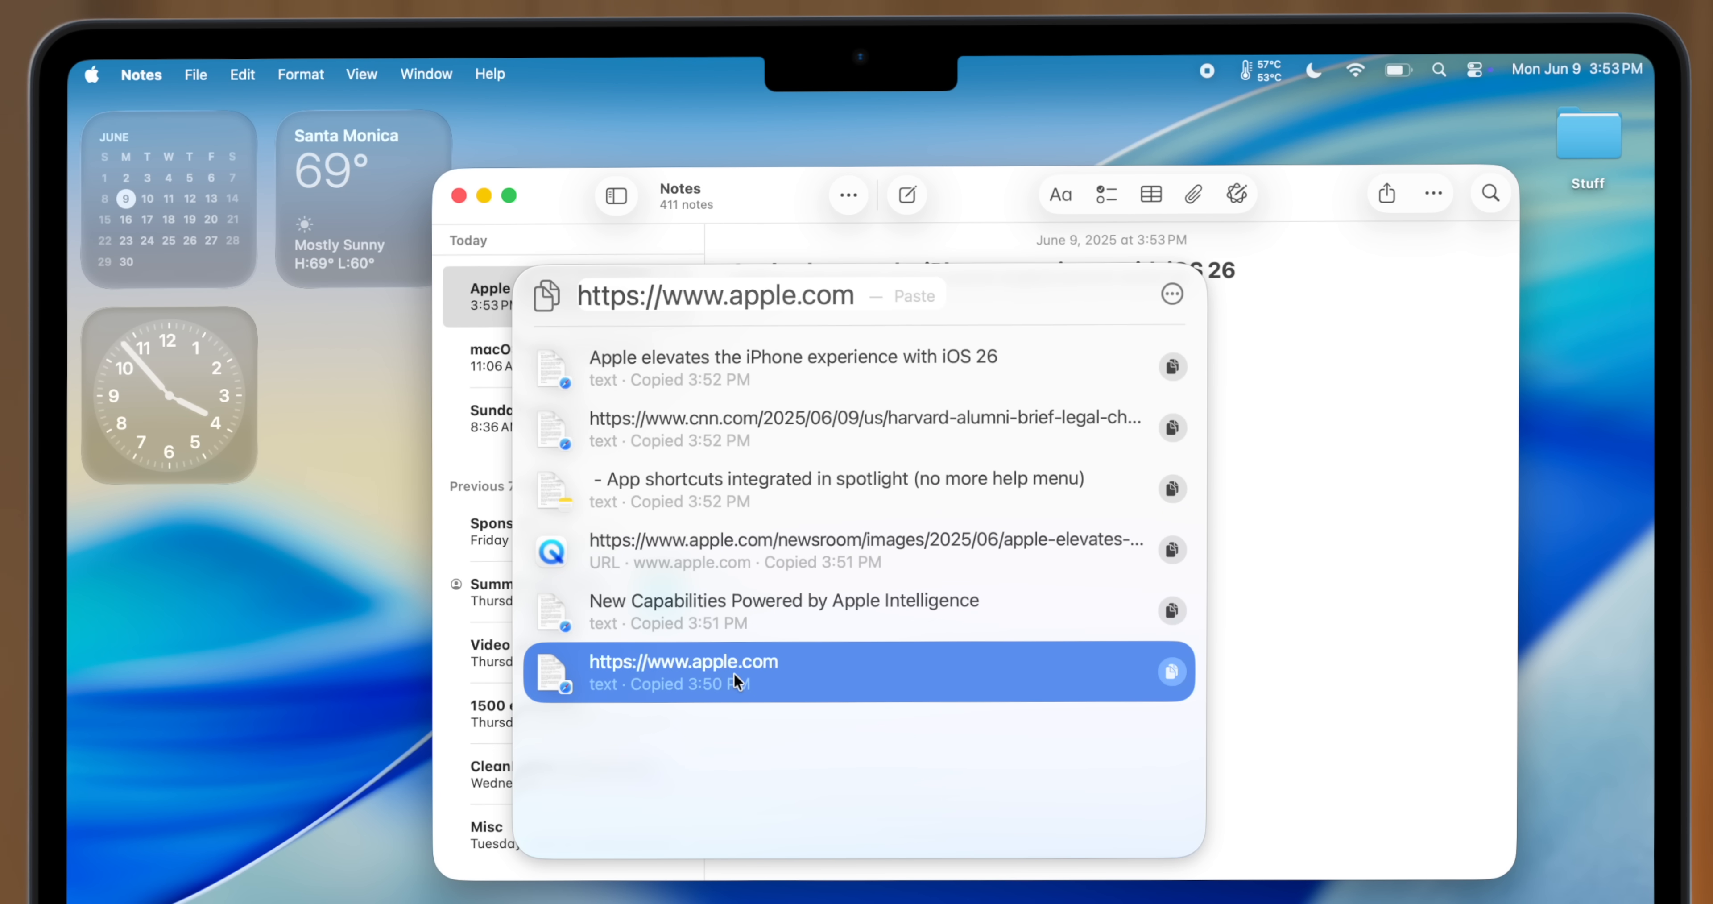
left_click(683, 671)
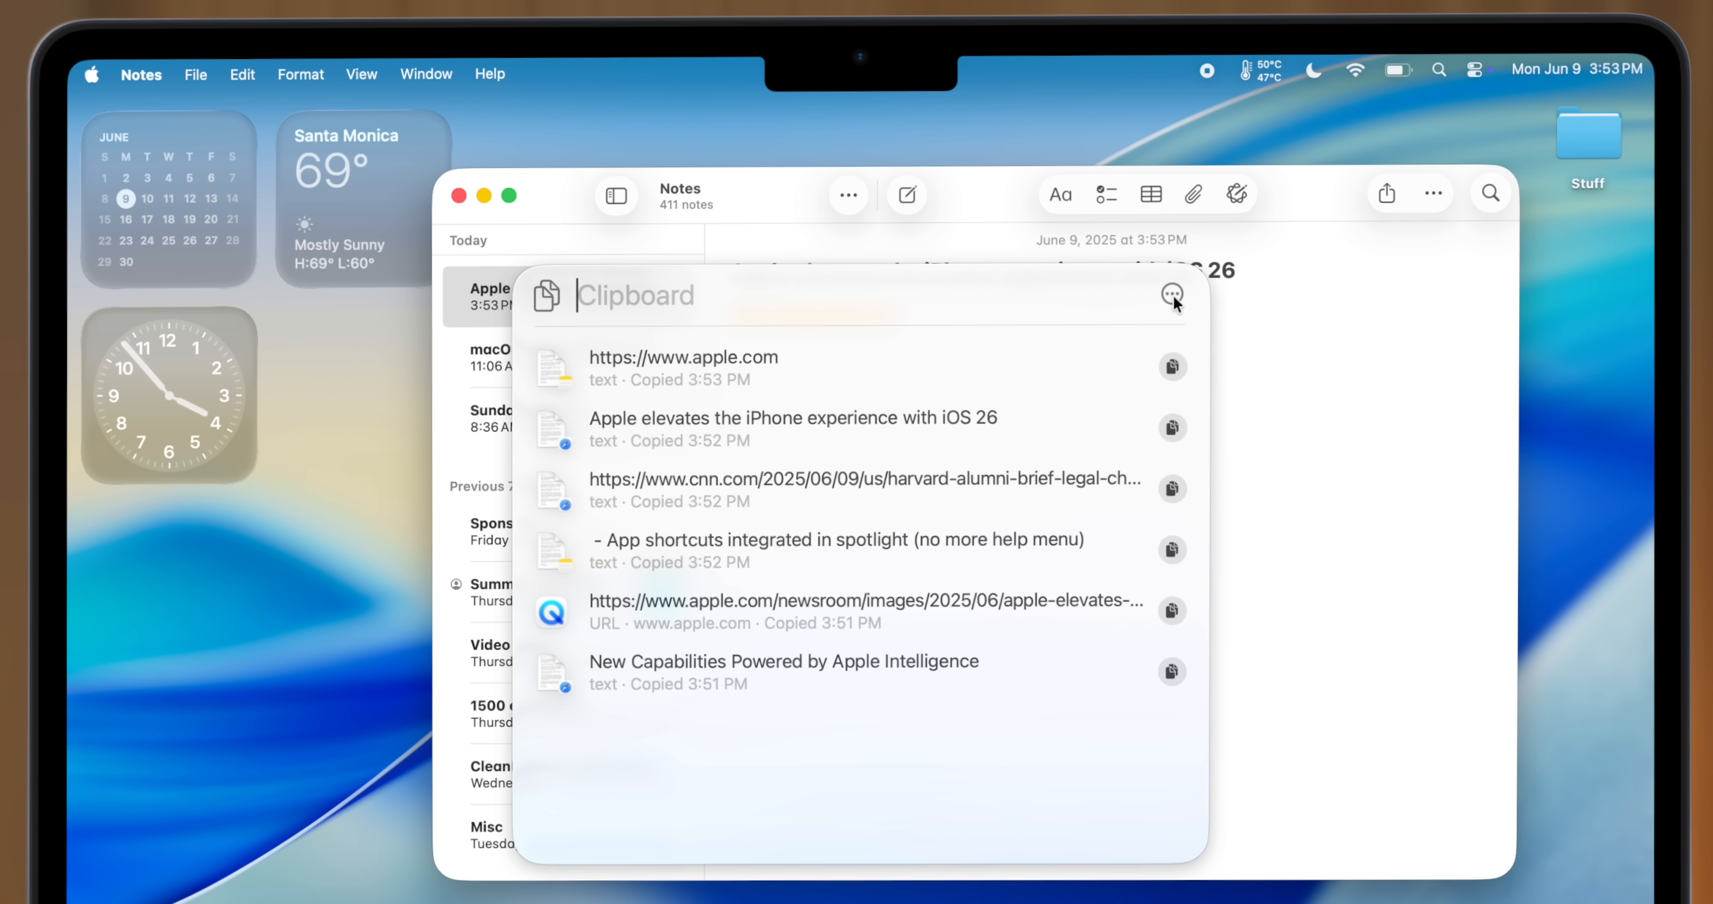
mouse_move(764, 555)
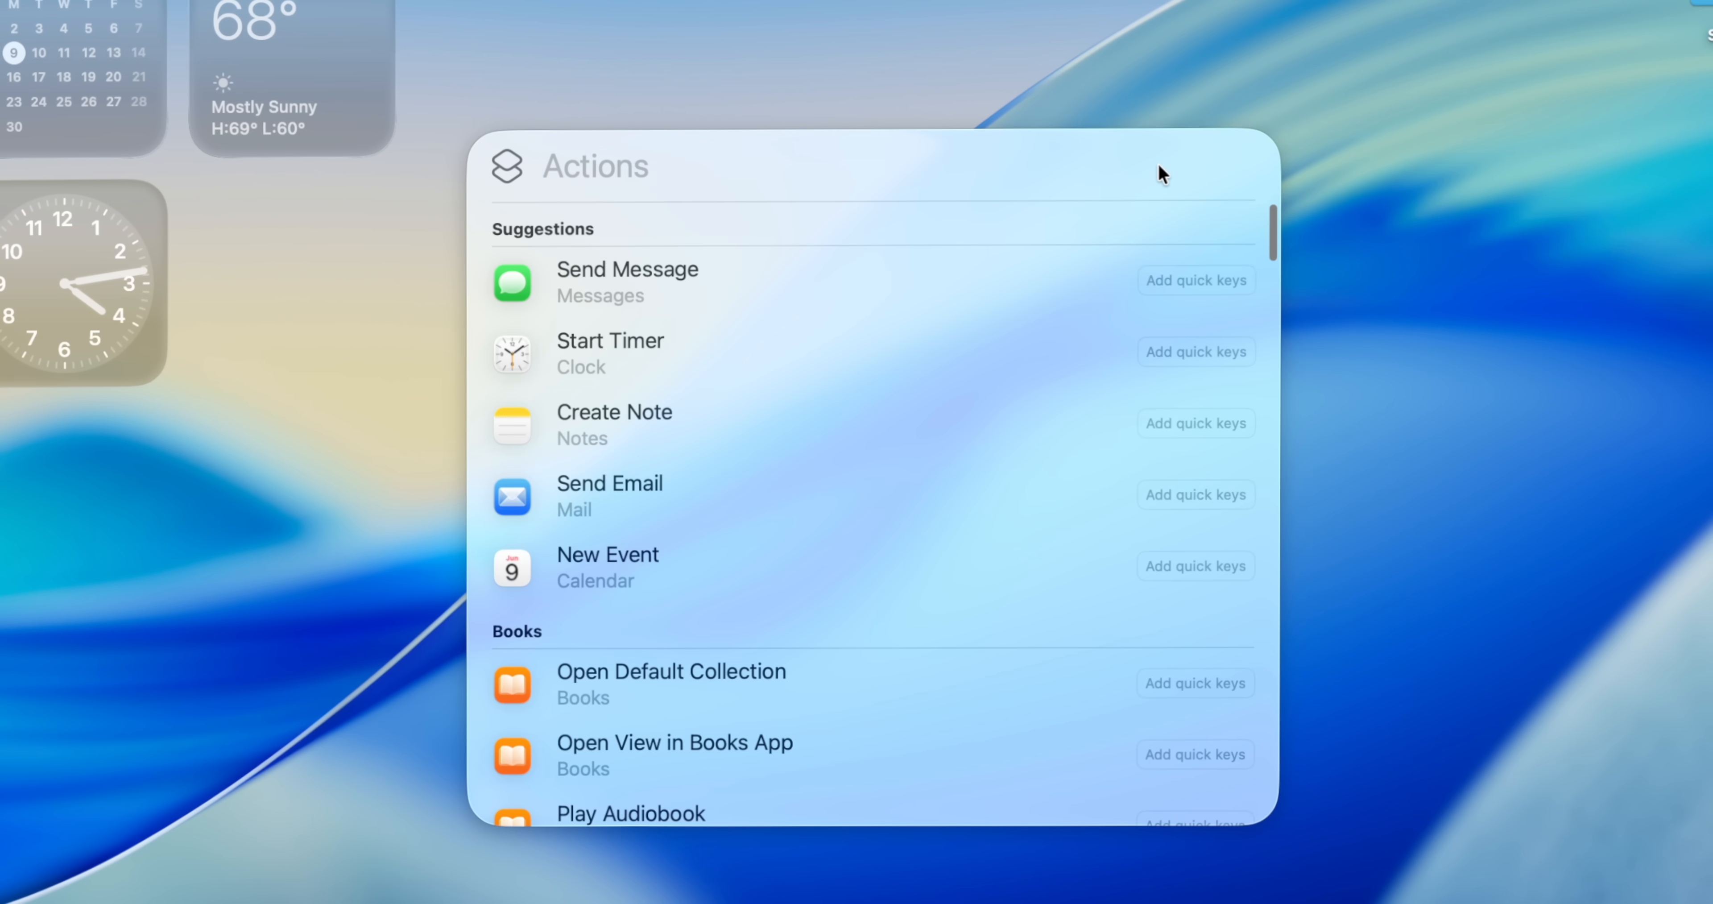
Assign quick keys 'st' to Start Timer and 'cn' to Create Note.
left_click(1196, 352)
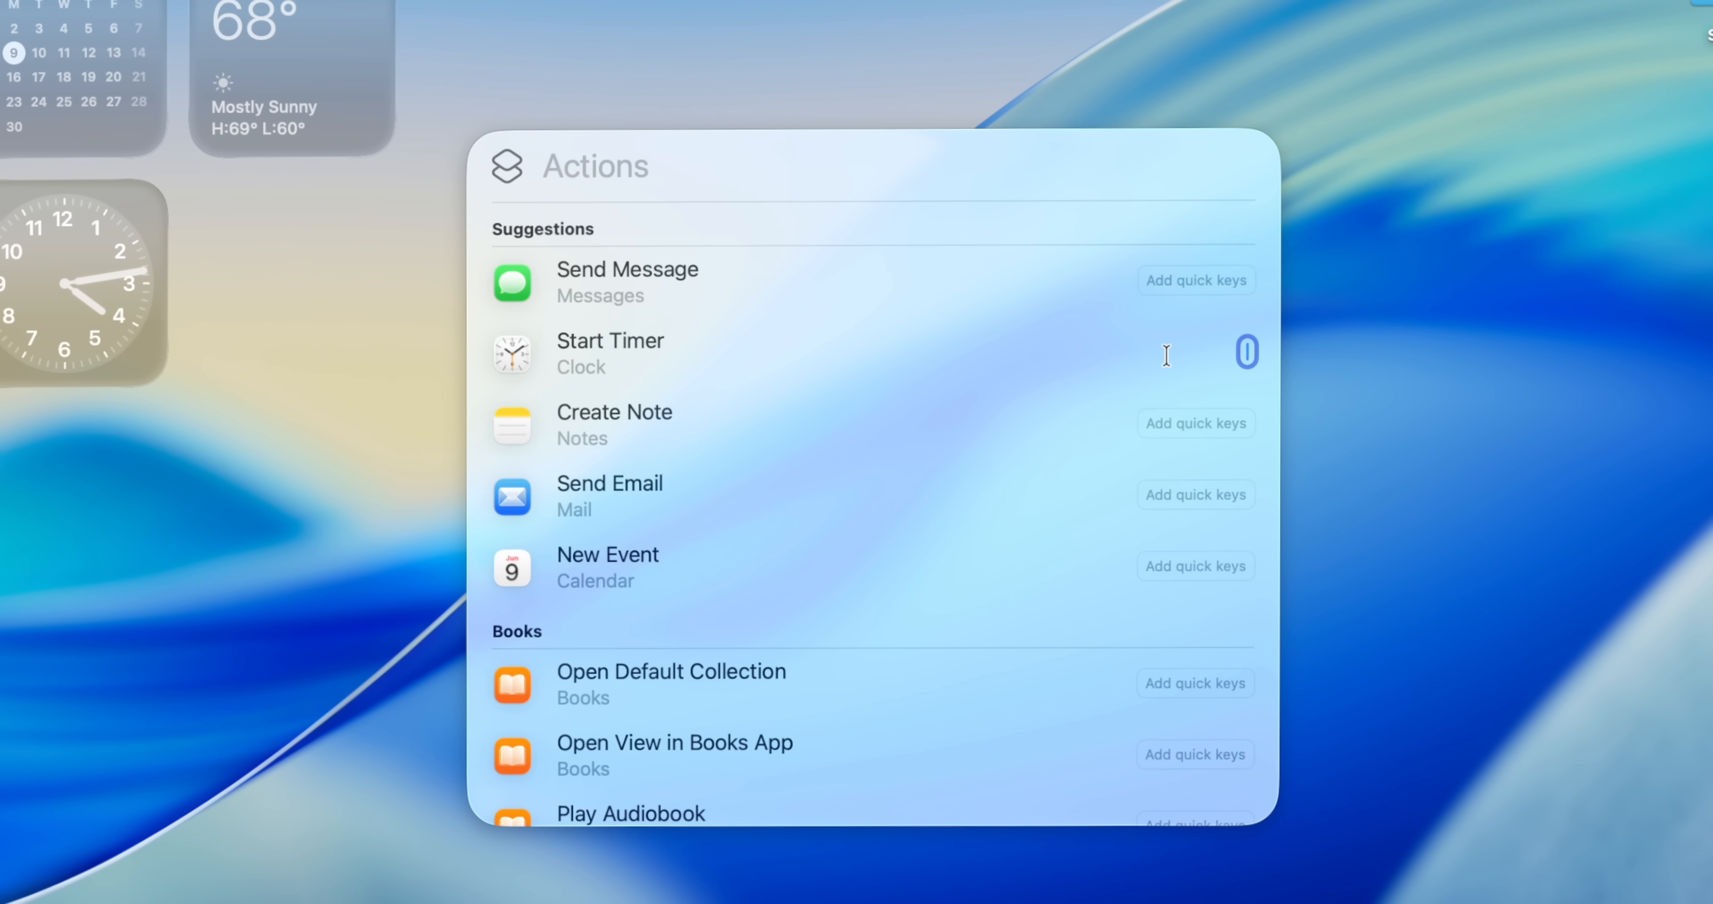
type("st")
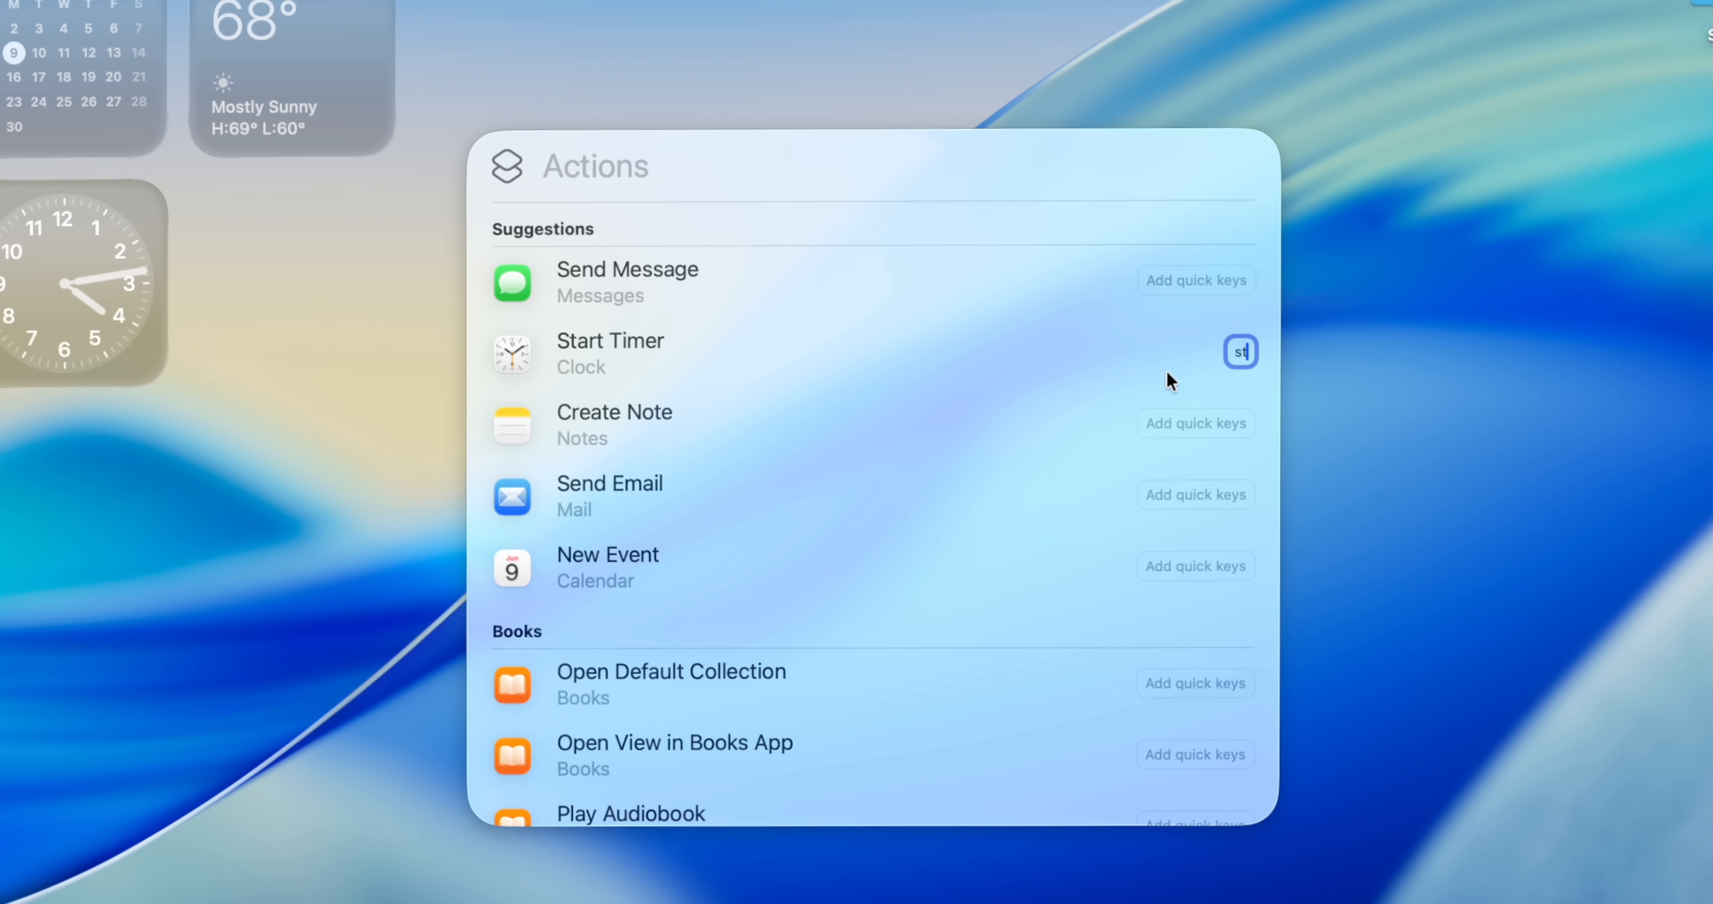
left_click(1246, 424)
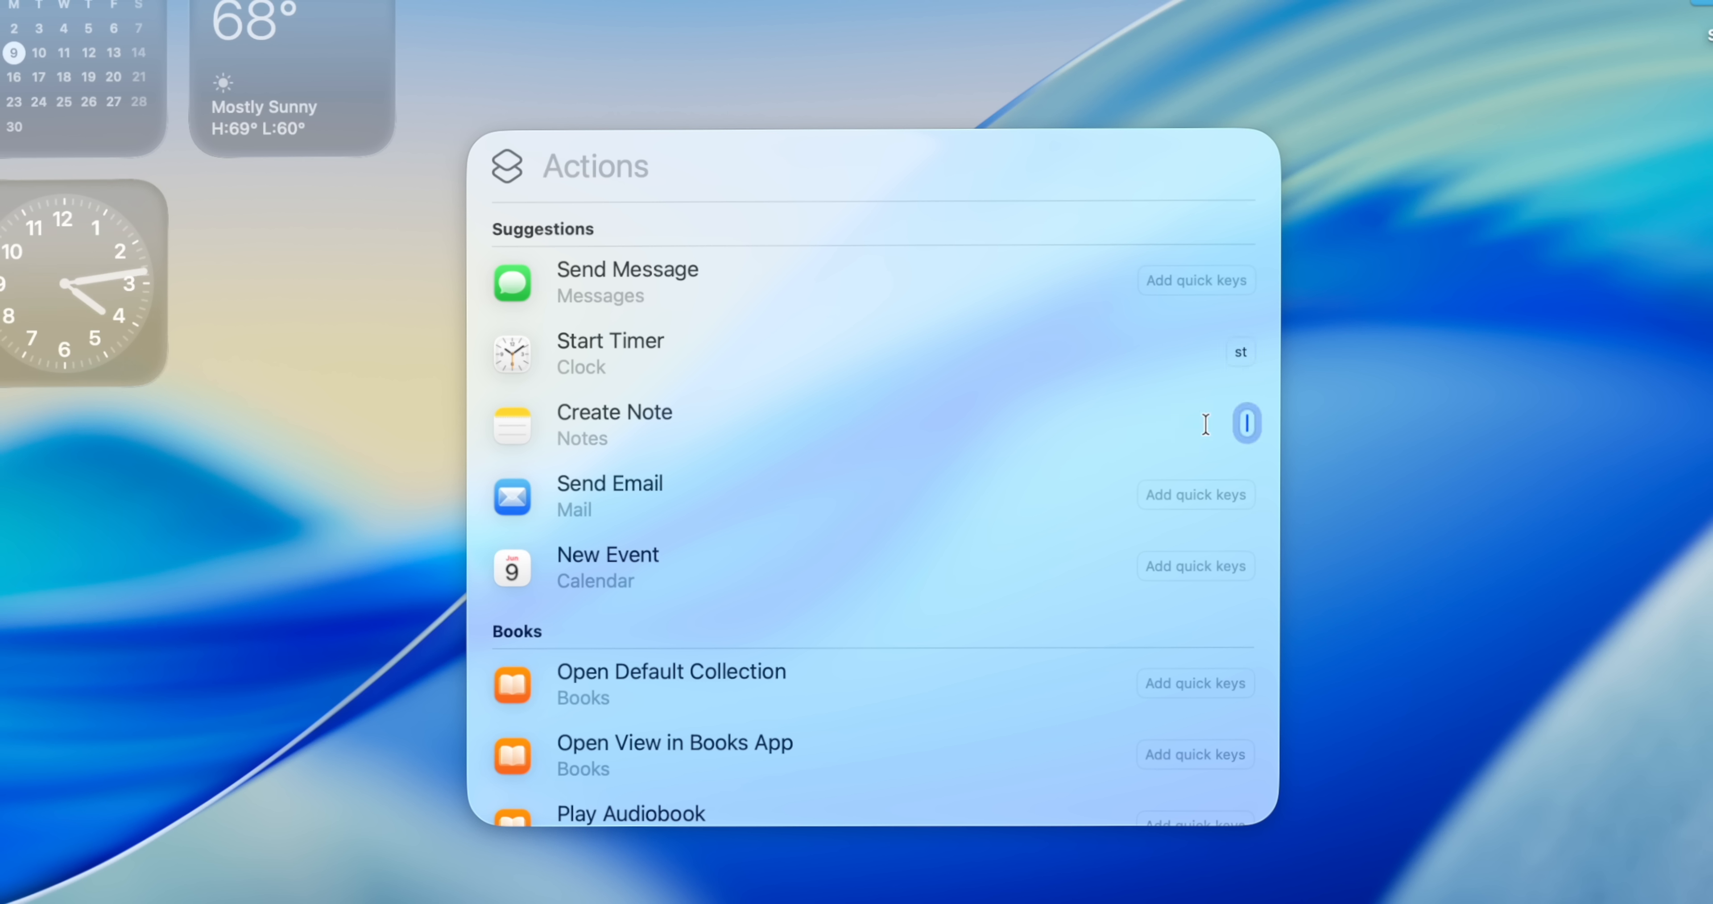
type("cn")
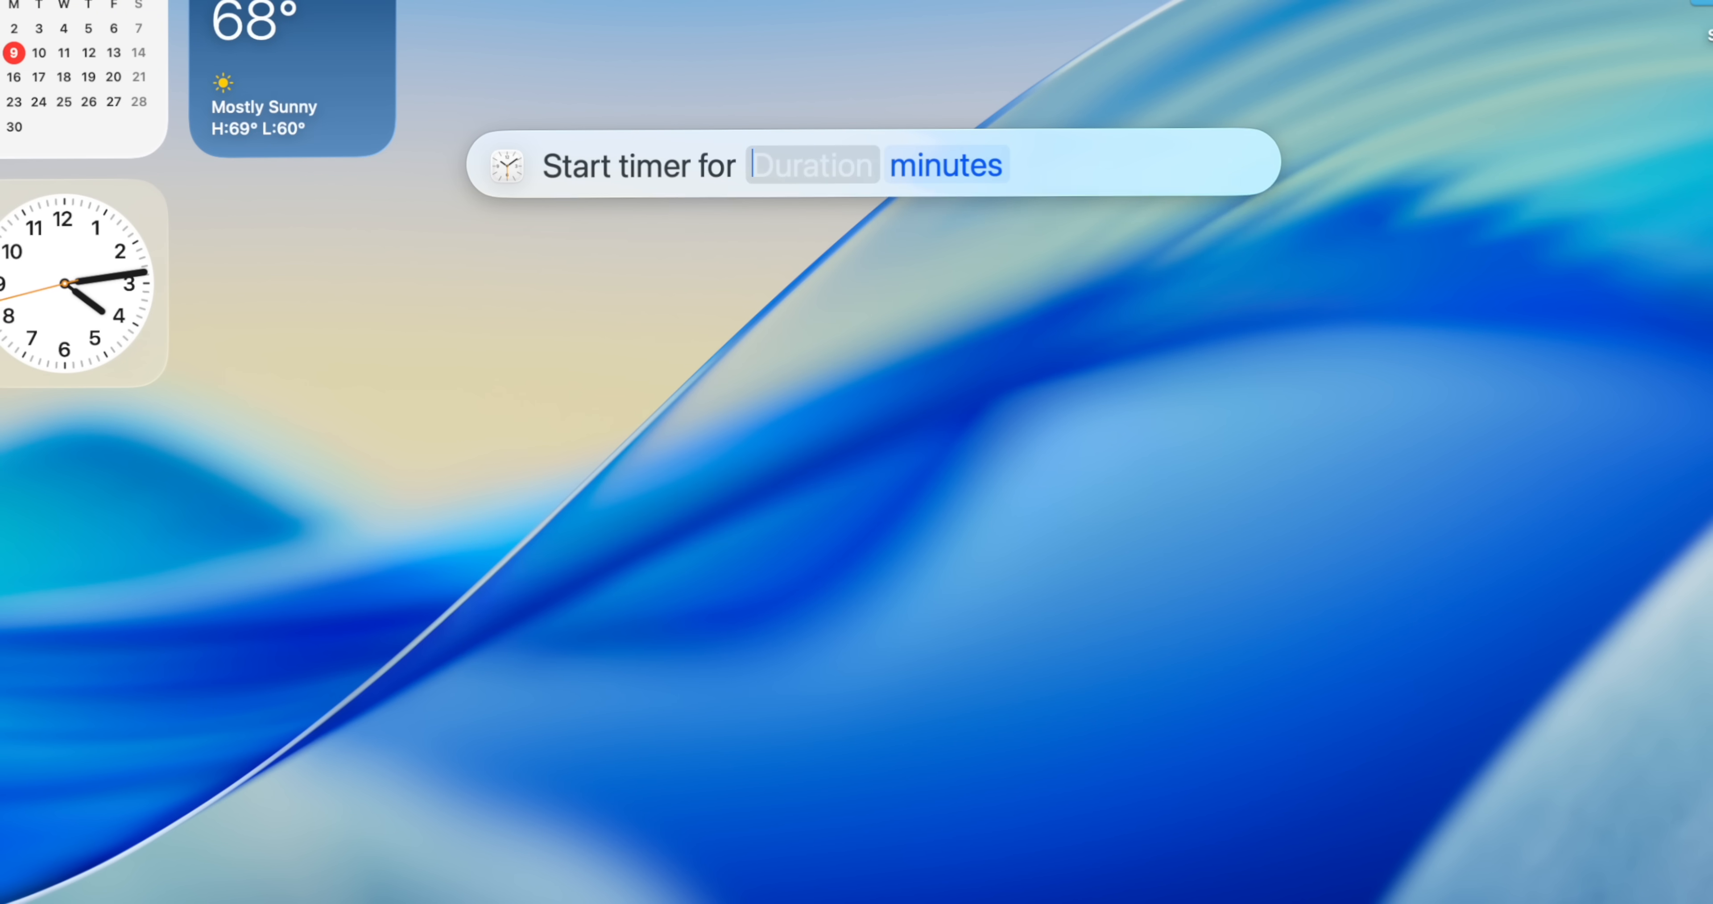
Run the Start Timer action with a 5-minute duration.
type("5")
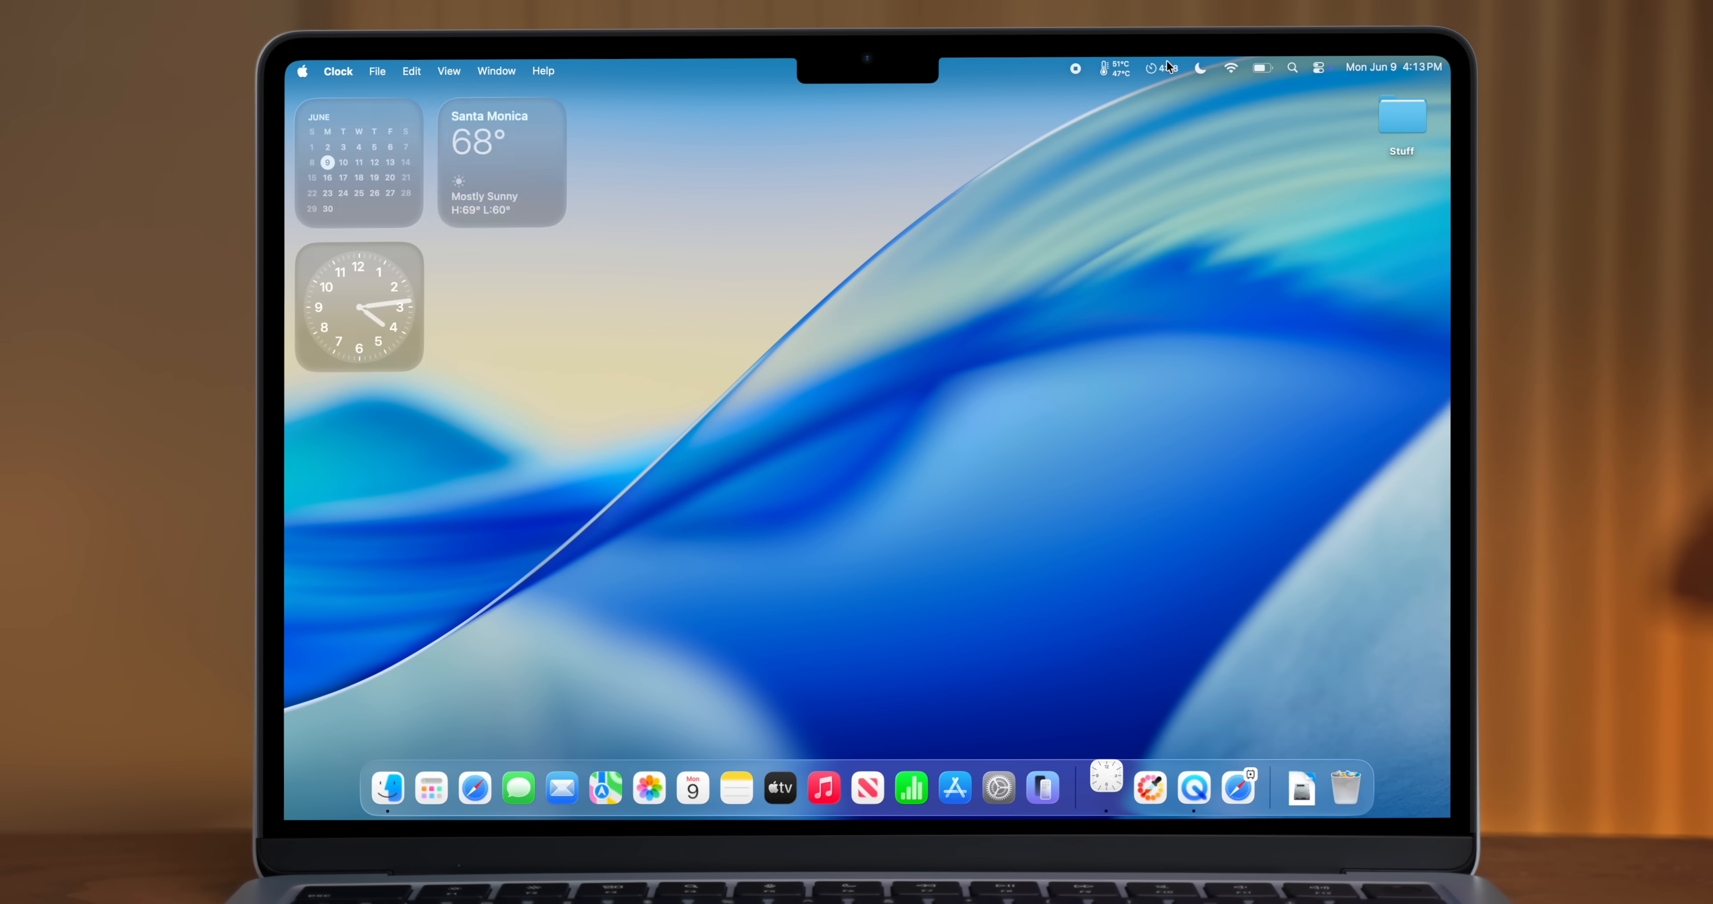
left_click(1106, 788)
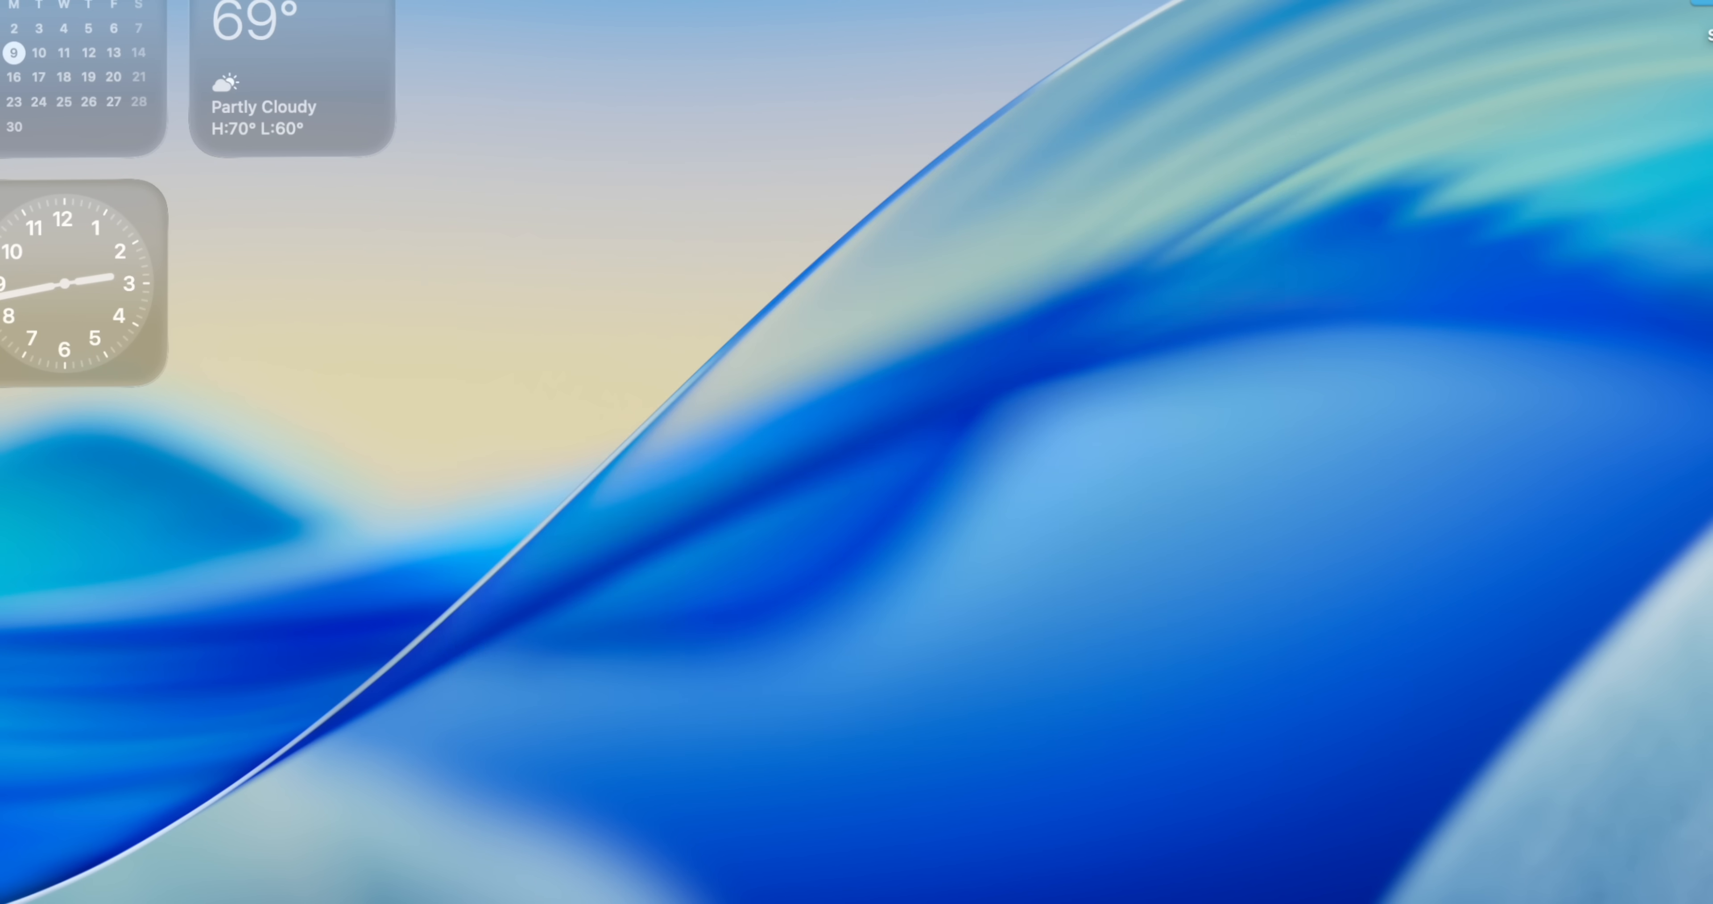
type("tik")
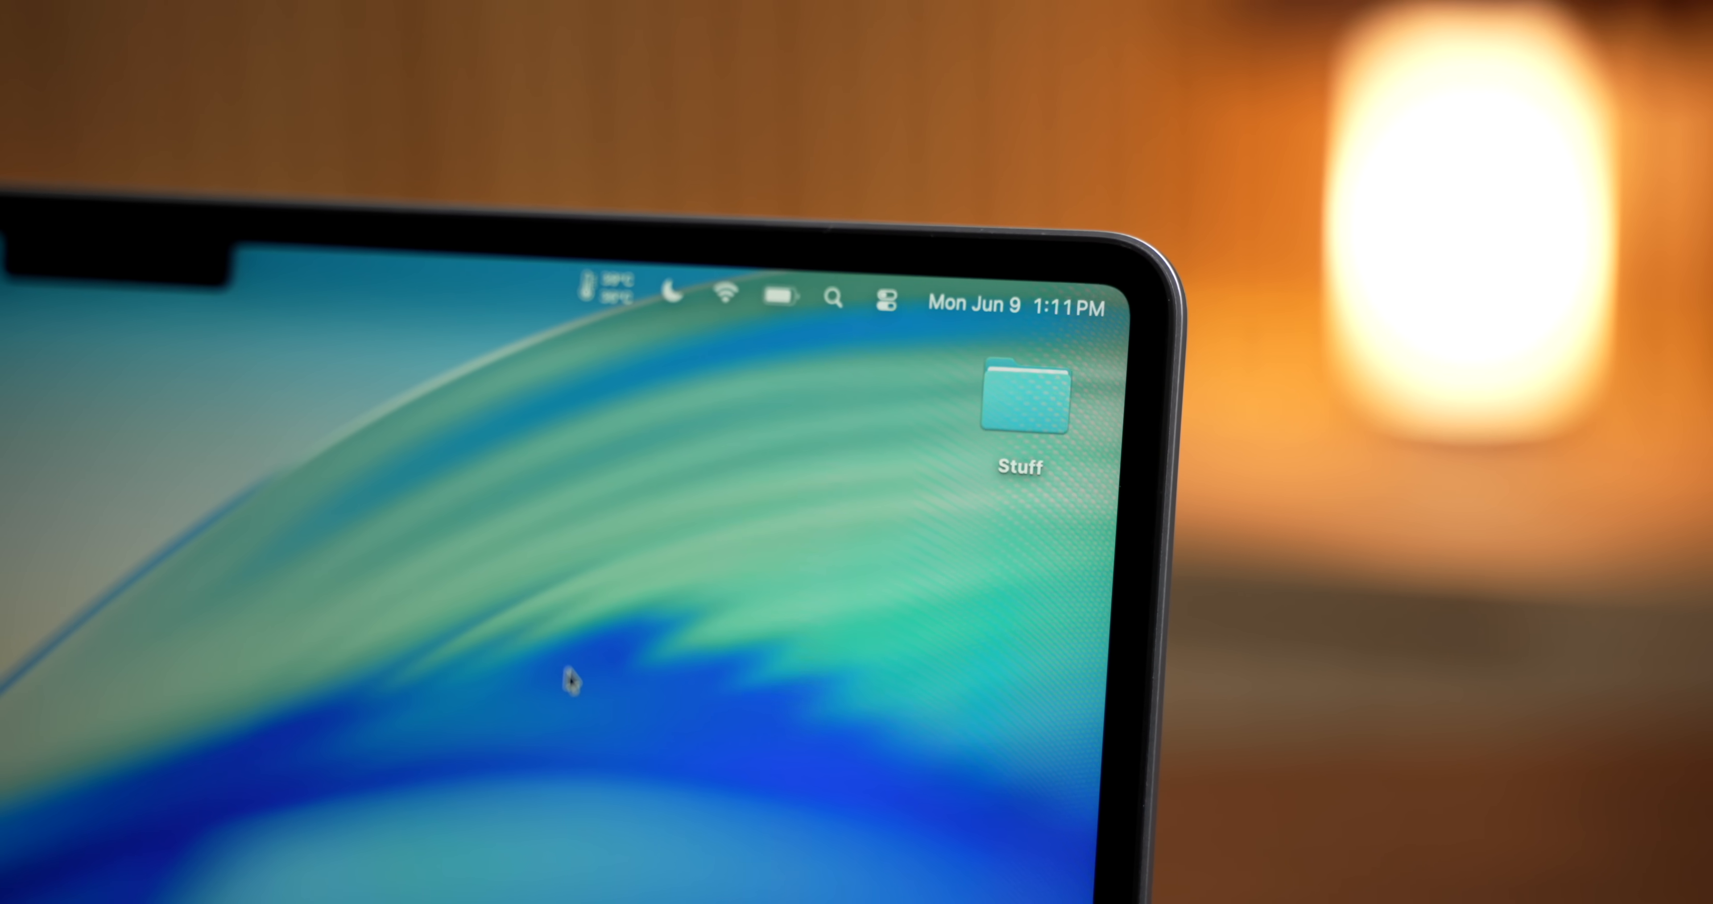
left_click(373, 882)
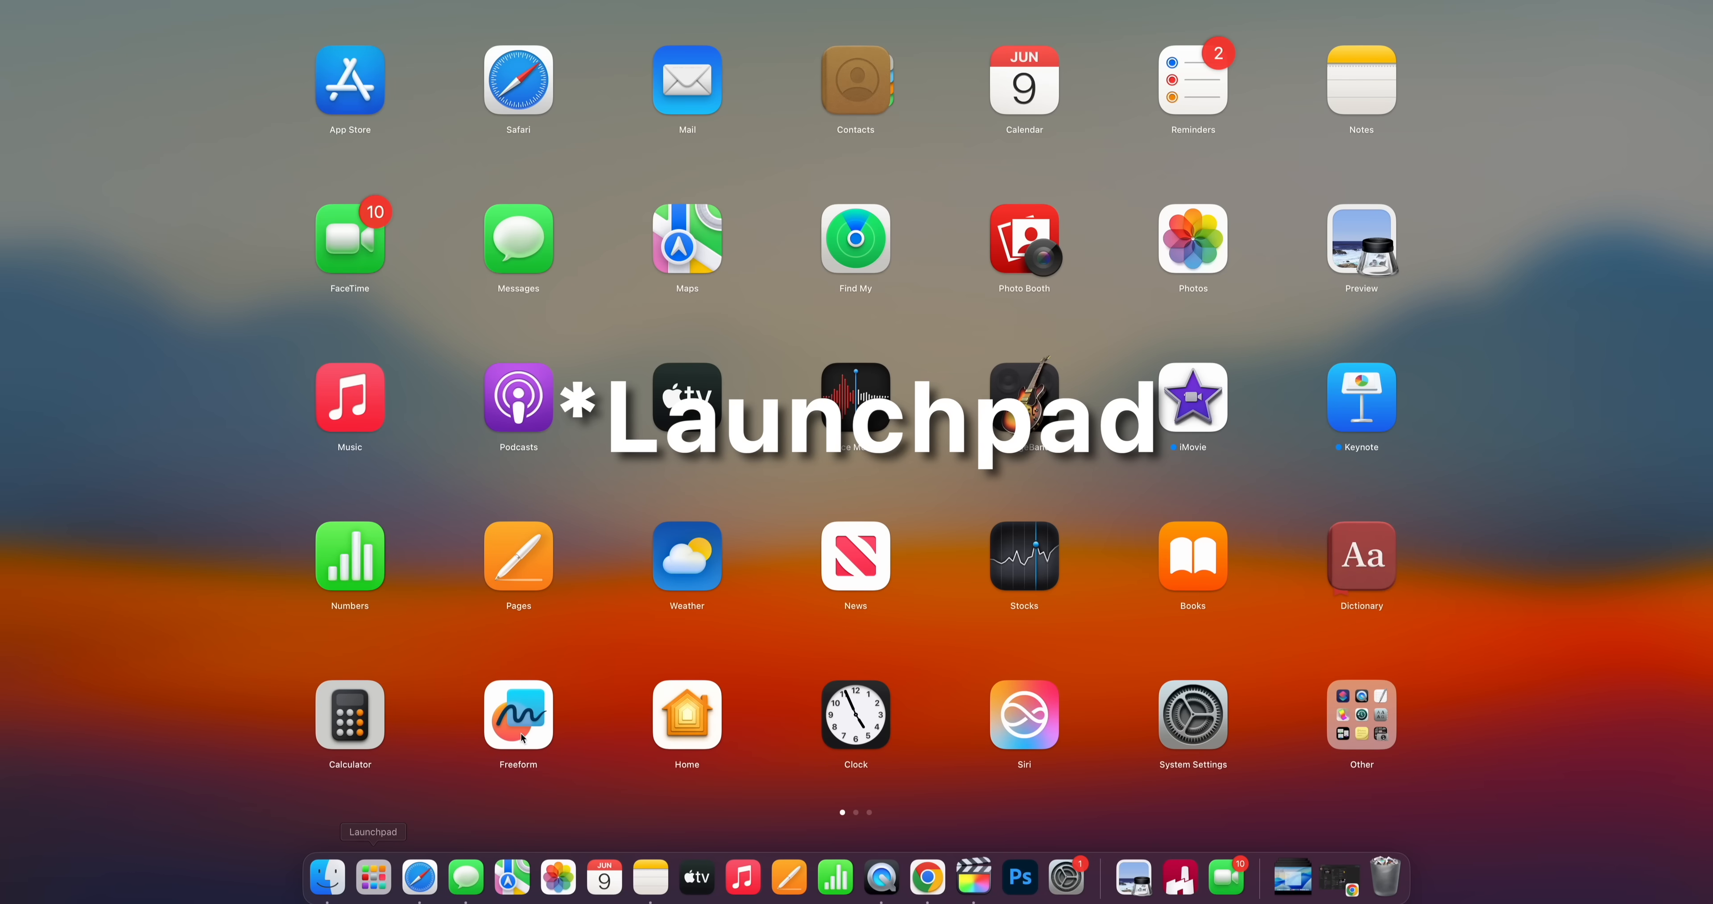
scroll("left", 3)
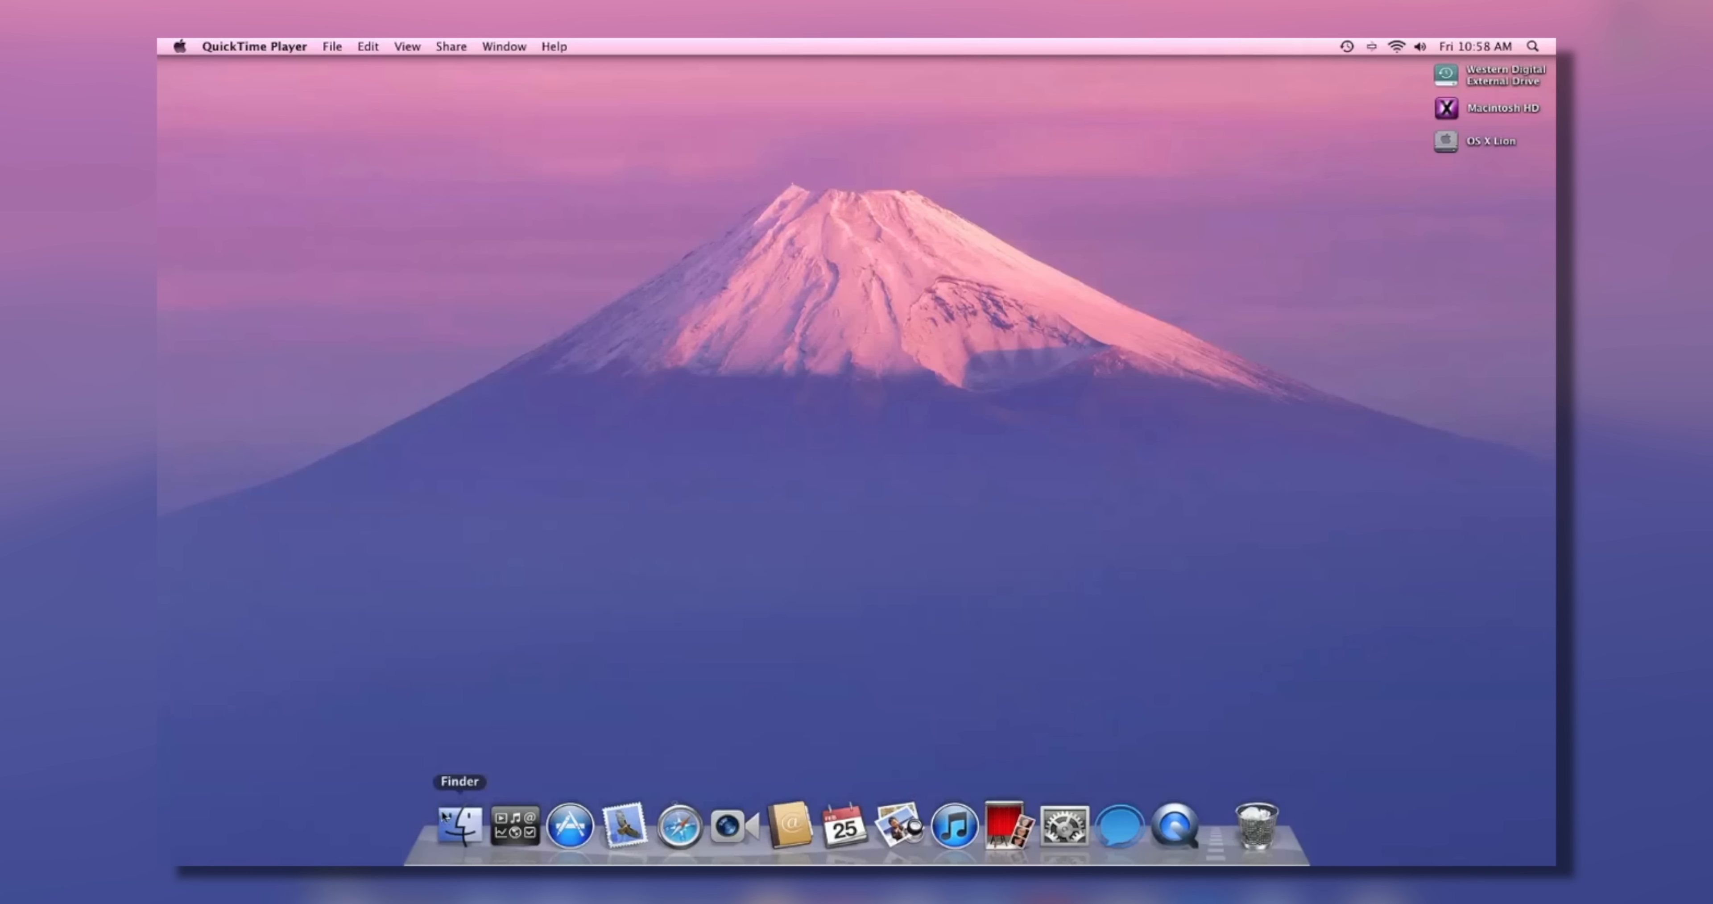
left_click(515, 828)
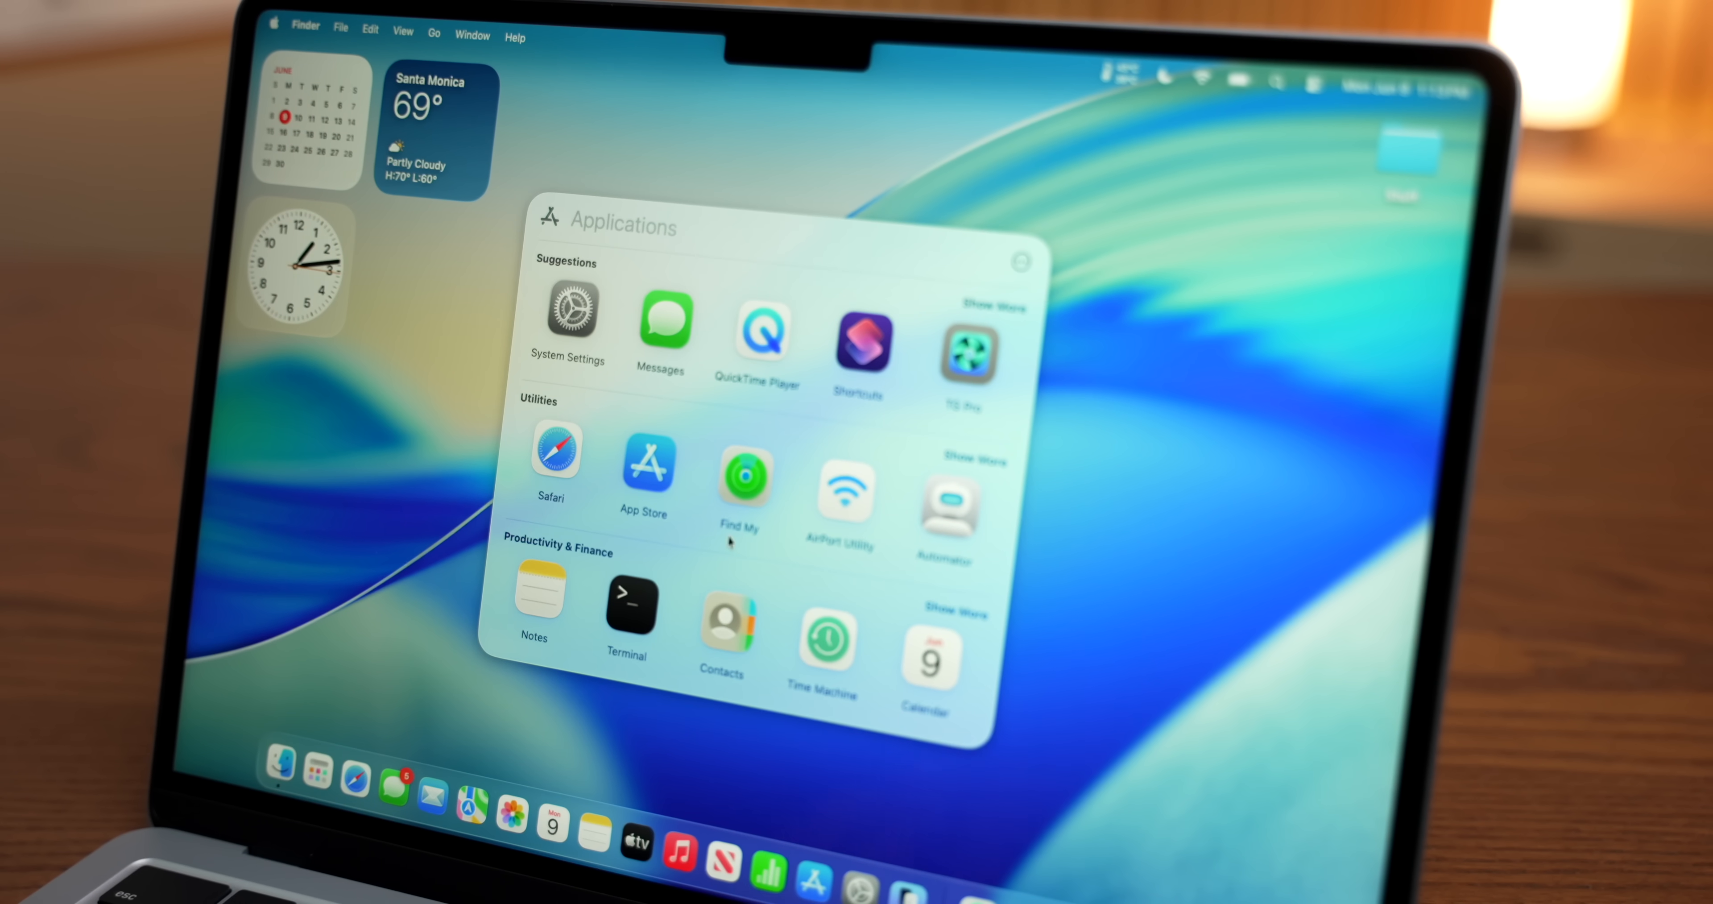
Scroll Spotlight's Applications view down to the Social and Entertainment categories.
scroll("down", 3)
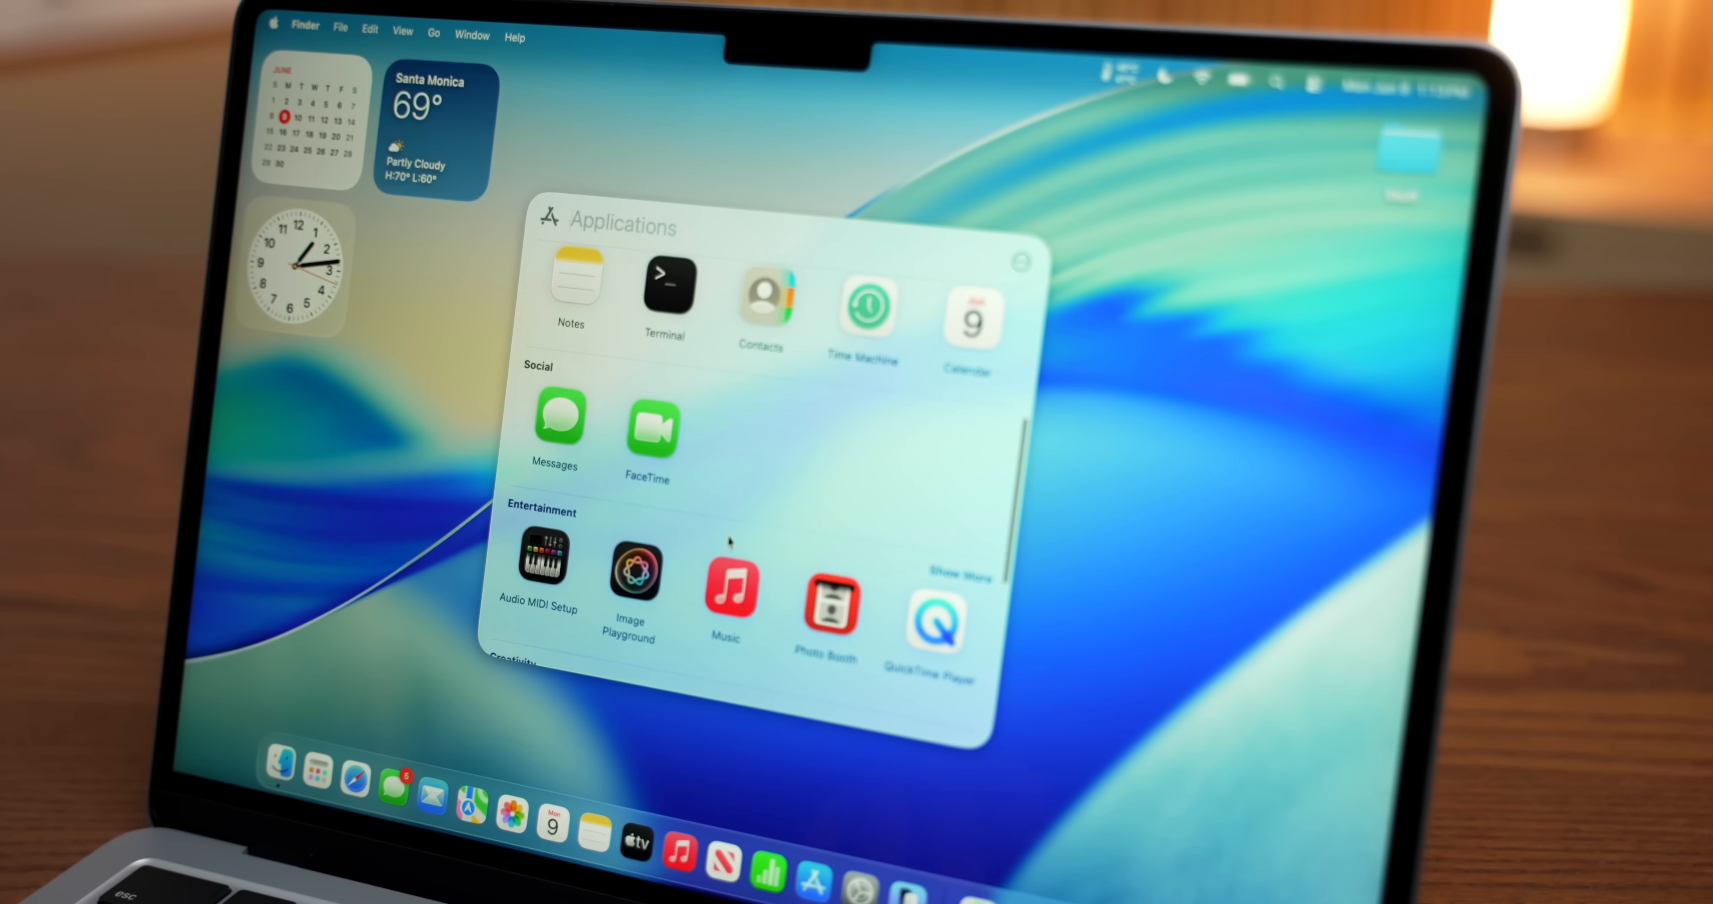